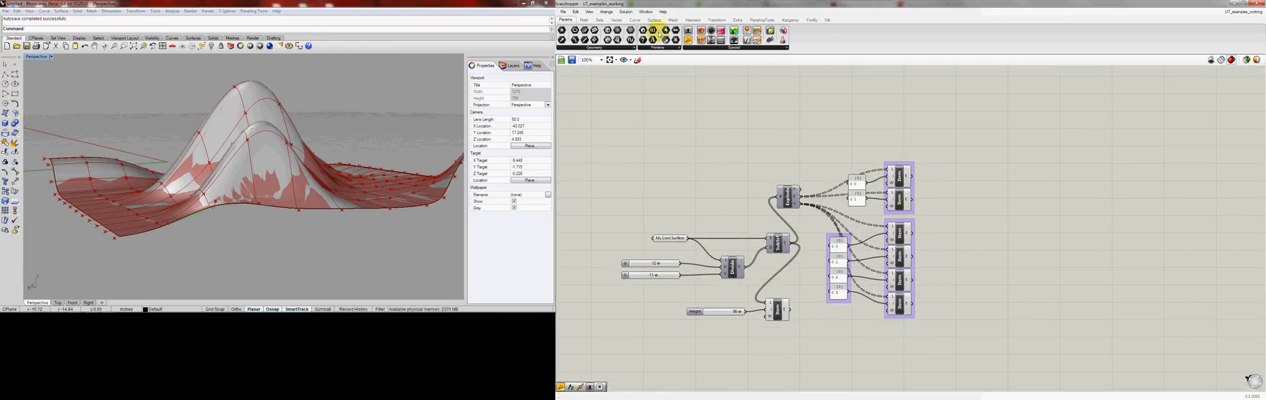
# Step: Place Offset Surface and a Number Slider renamed 'Offset' beside it
pyautogui.click(655, 19)
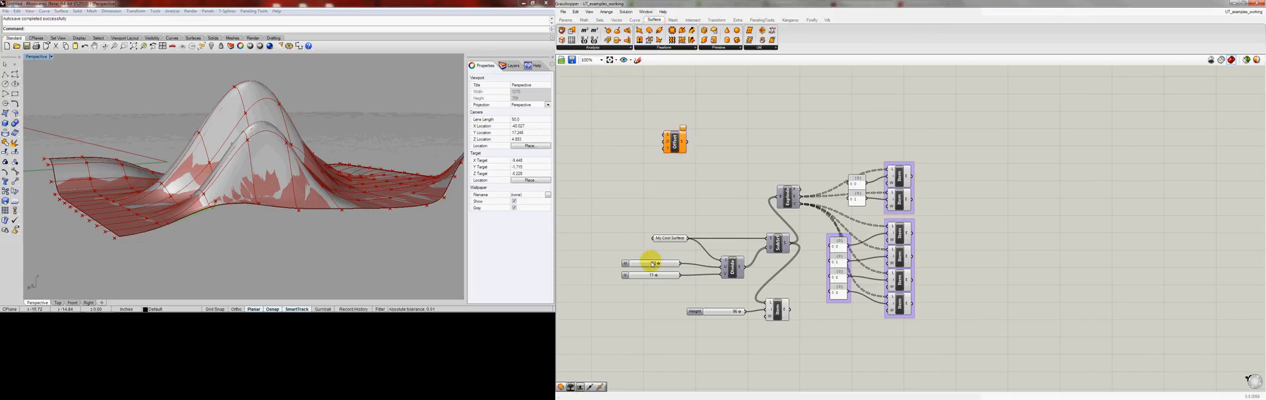
pyautogui.moveTo(653, 263)
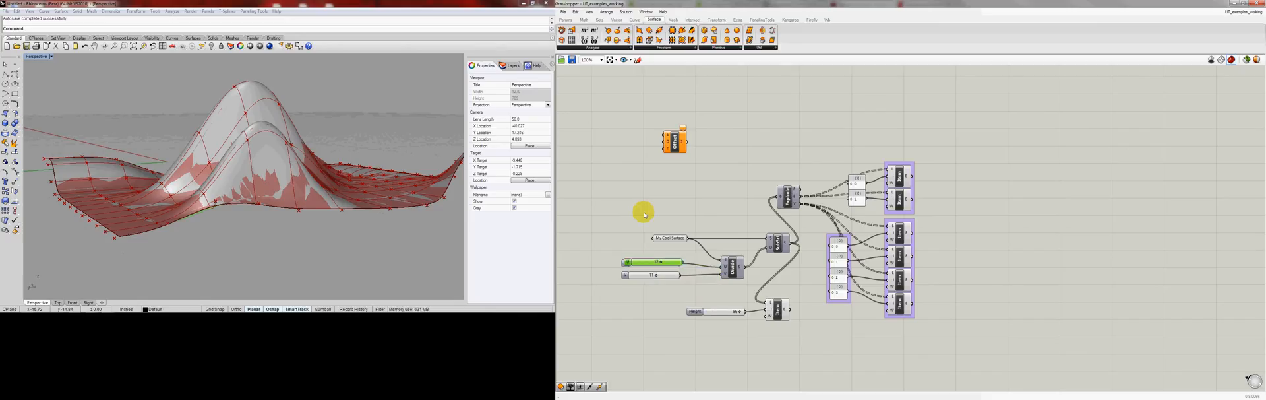
pyautogui.rightClick(638, 186)
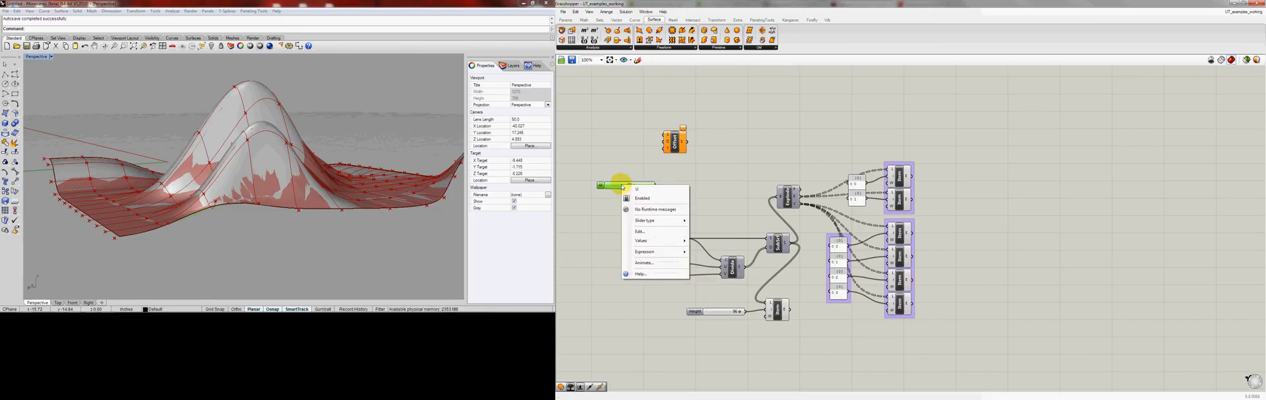
pyautogui.moveTo(645, 220)
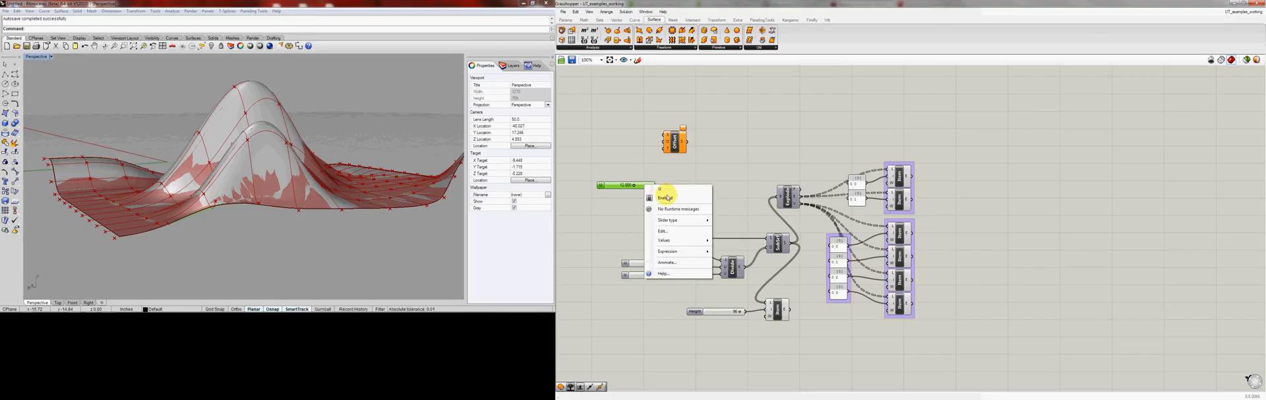
pyautogui.click(663, 240)
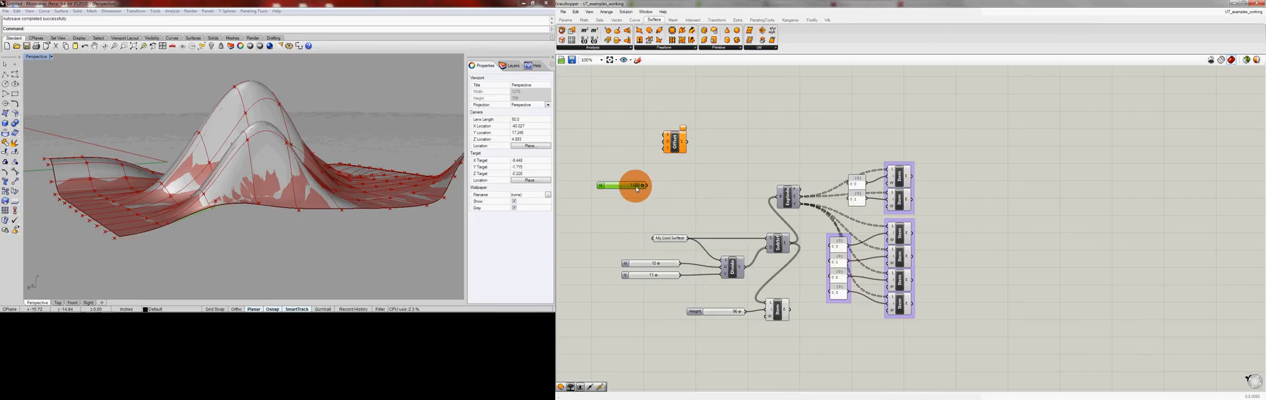
pyautogui.rightClick(634, 186)
pyautogui.write('Offset')
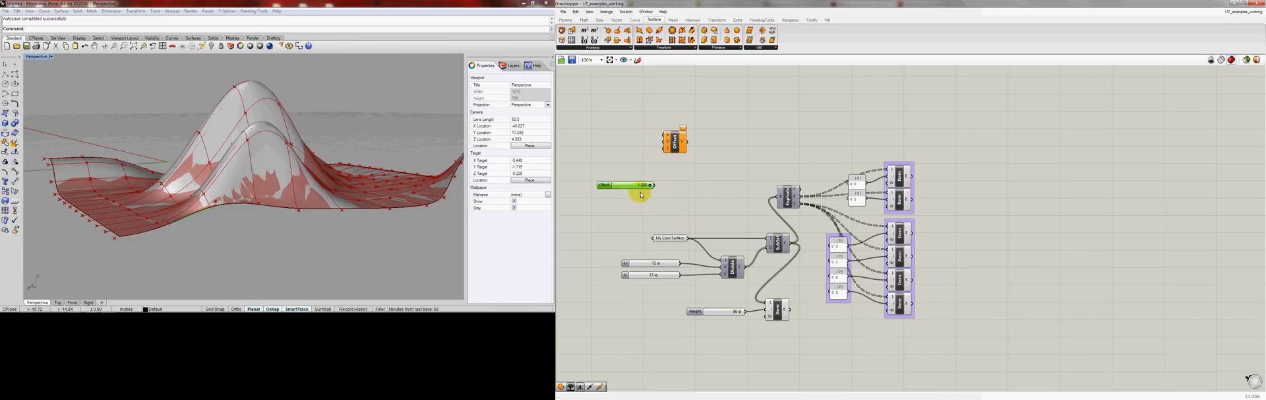
pyautogui.moveTo(641, 186); pyautogui.dragTo(608, 154)
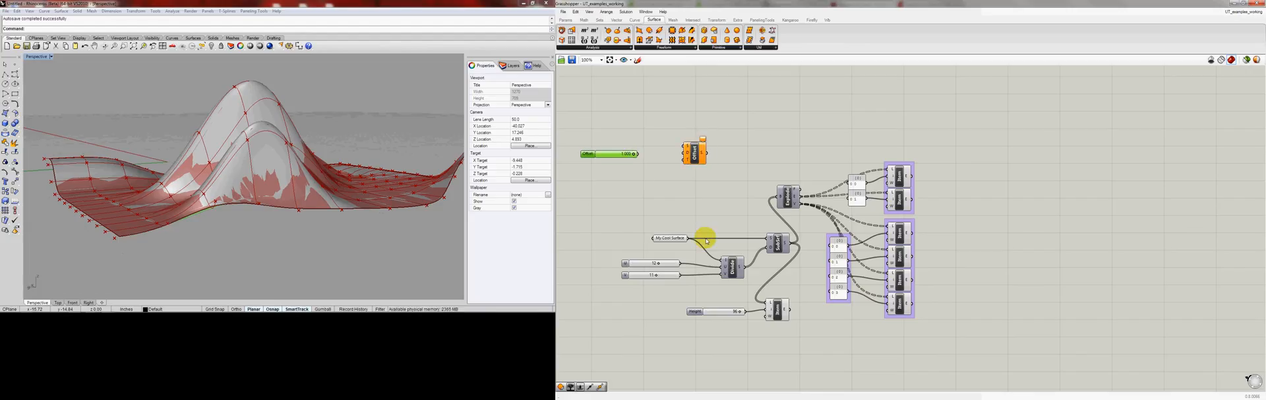
# Step: Wire the surface and Offset slider into Offset Surface and hide the Rhino surface
pyautogui.click(667, 237)
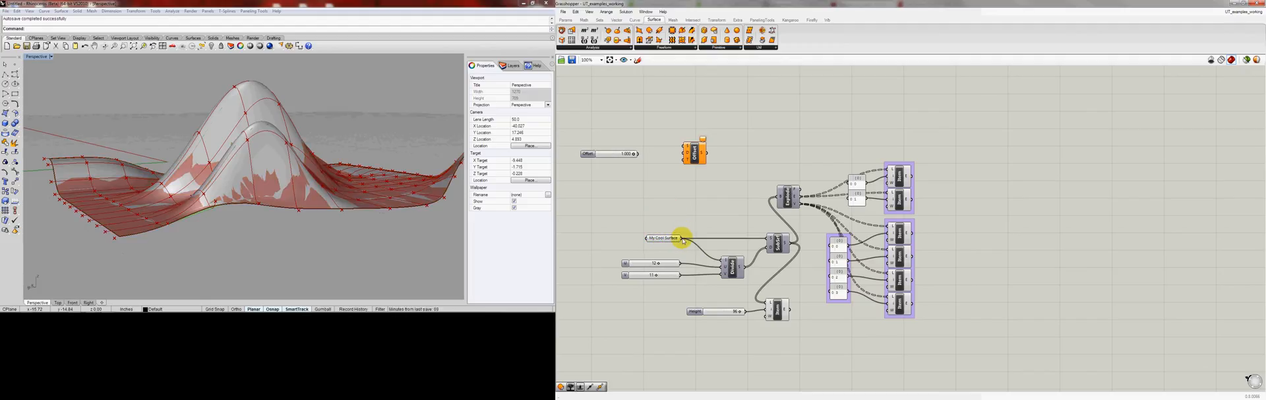
pyautogui.moveTo(682, 237); pyautogui.dragTo(686, 151)
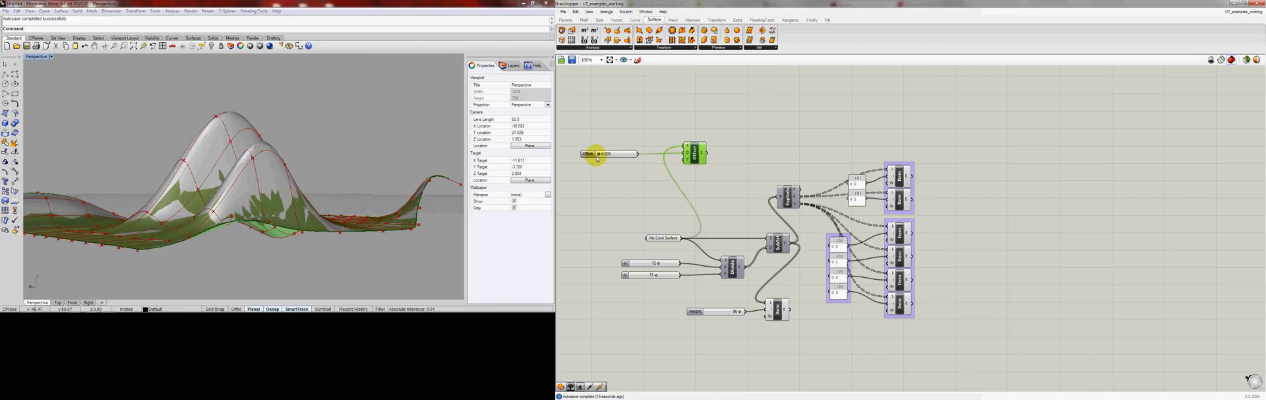
pyautogui.click(210, 156)
pyautogui.write('Hide')
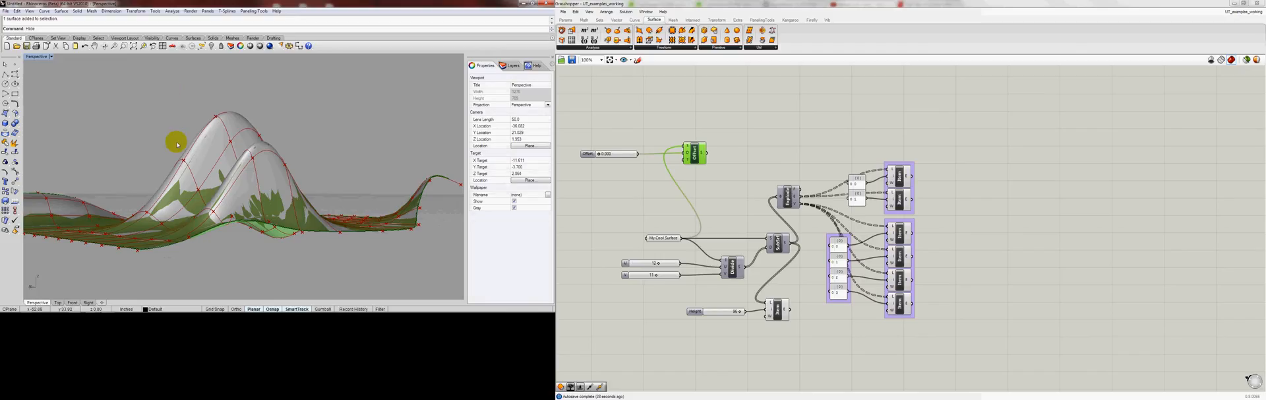
pyautogui.moveTo(784, 159)
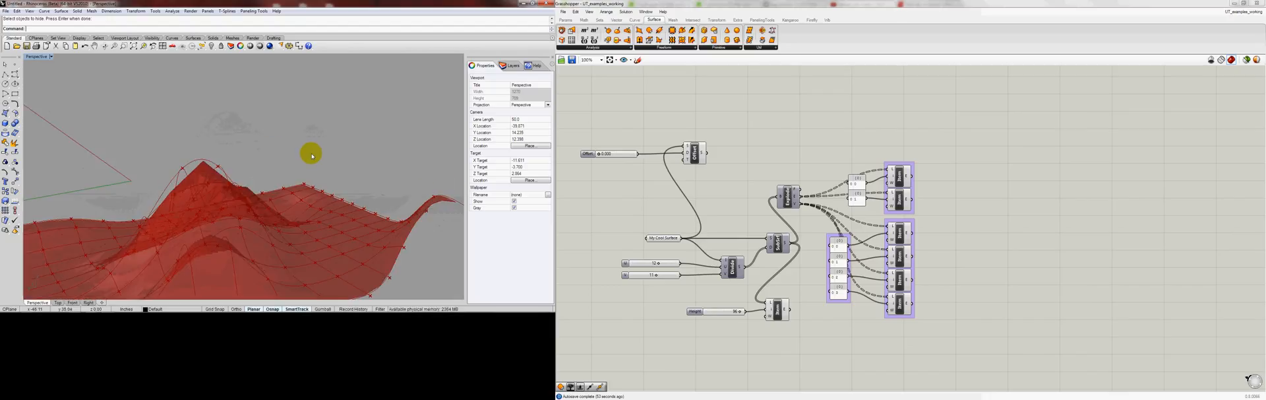
# Step: Set Offset Surface to Longest List matching and drag the Offset slider to a new distance
pyautogui.moveTo(311, 153); pyautogui.dragTo(296, 178)
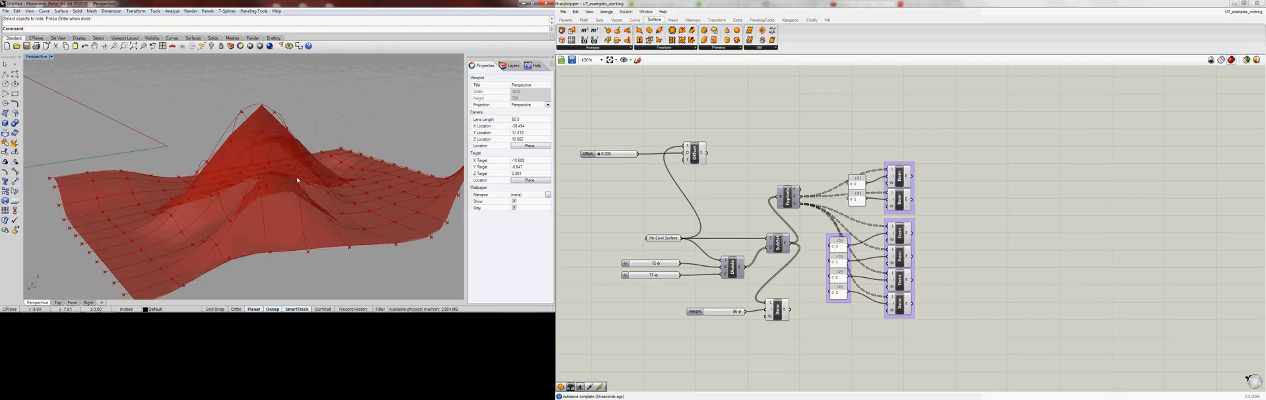
pyautogui.click(695, 153)
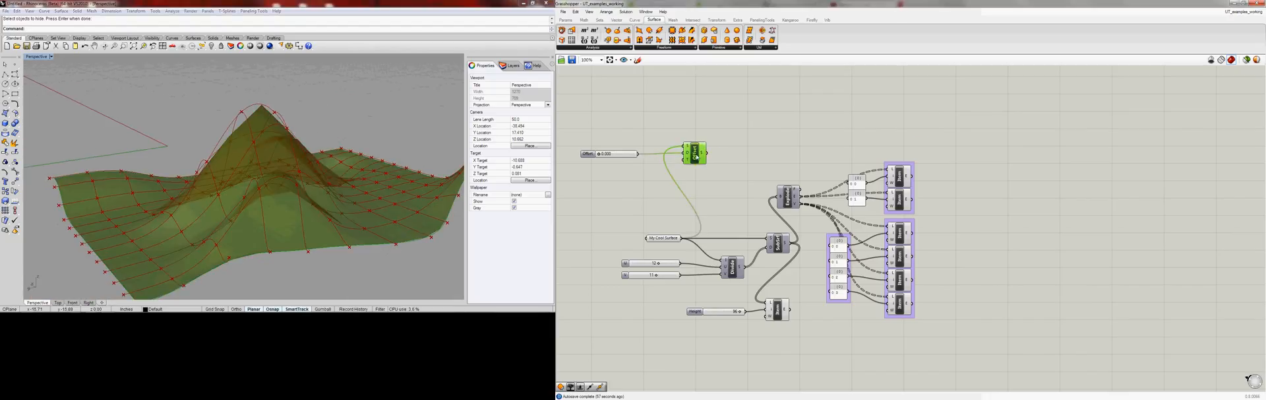
pyautogui.rightClick(695, 153)
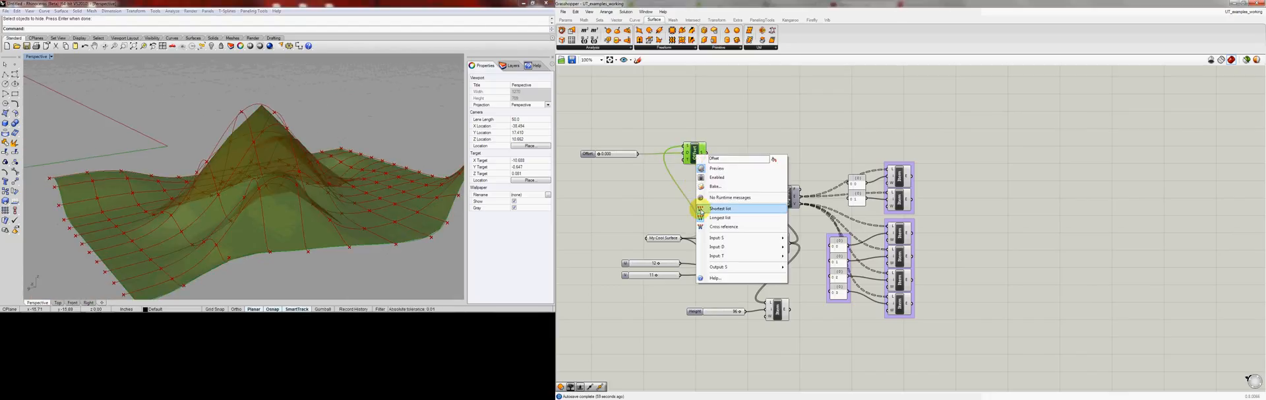
pyautogui.moveTo(721, 213)
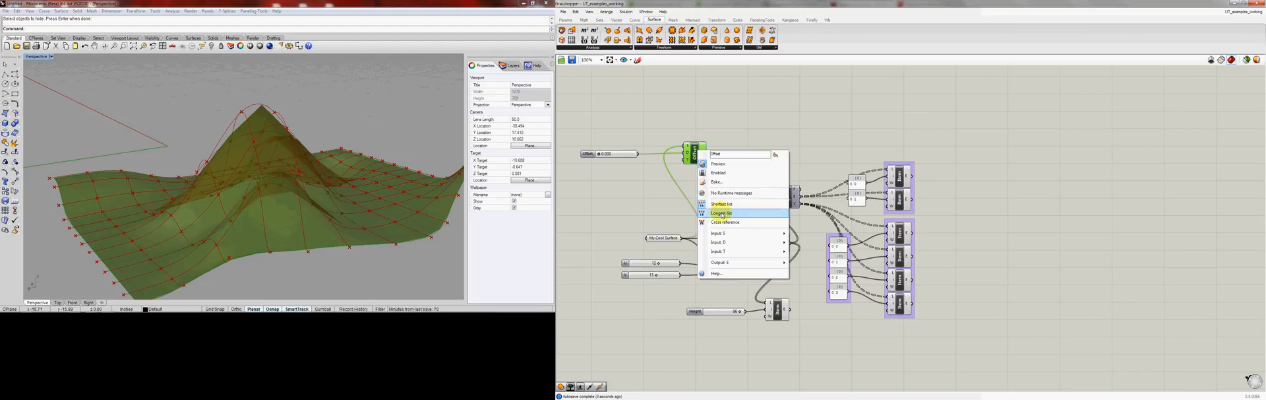
pyautogui.click(722, 214)
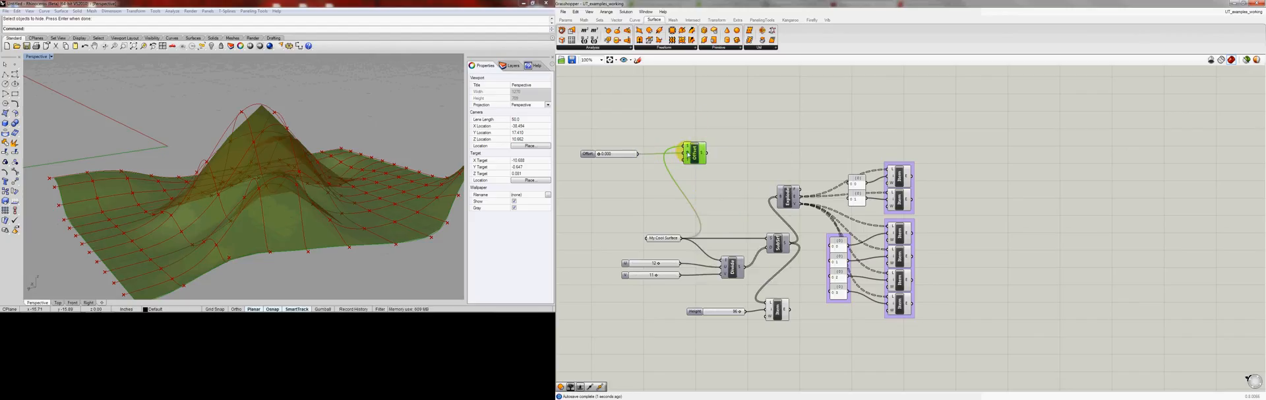
pyautogui.rightClick(692, 153)
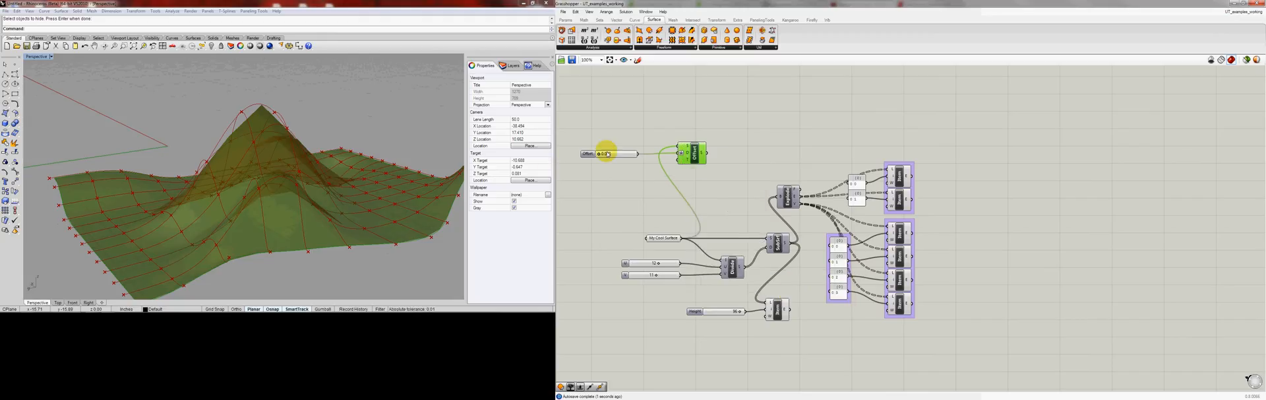
pyautogui.moveTo(602, 153); pyautogui.dragTo(621, 153)
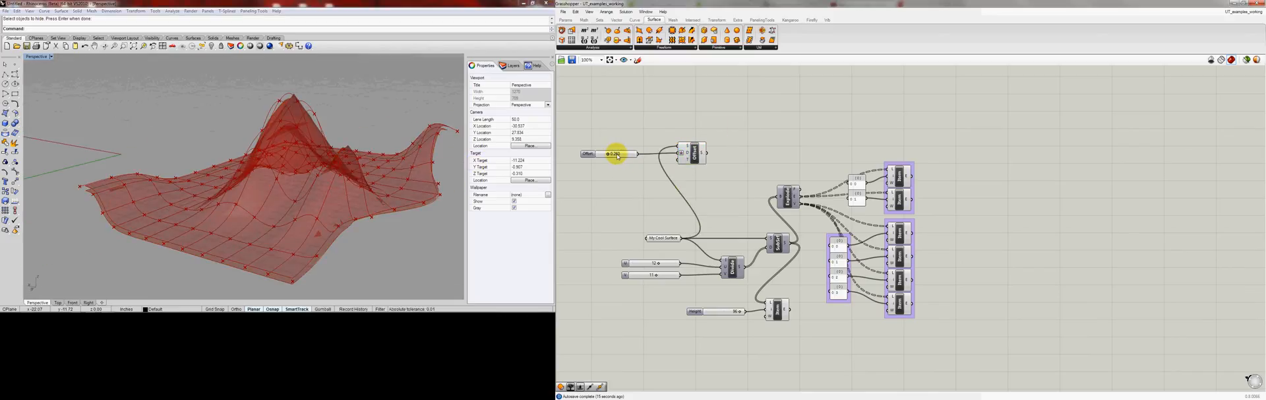
# Step: Give the Offset slider a new Min/Max value range and commit it
pyautogui.rightClick(609, 153)
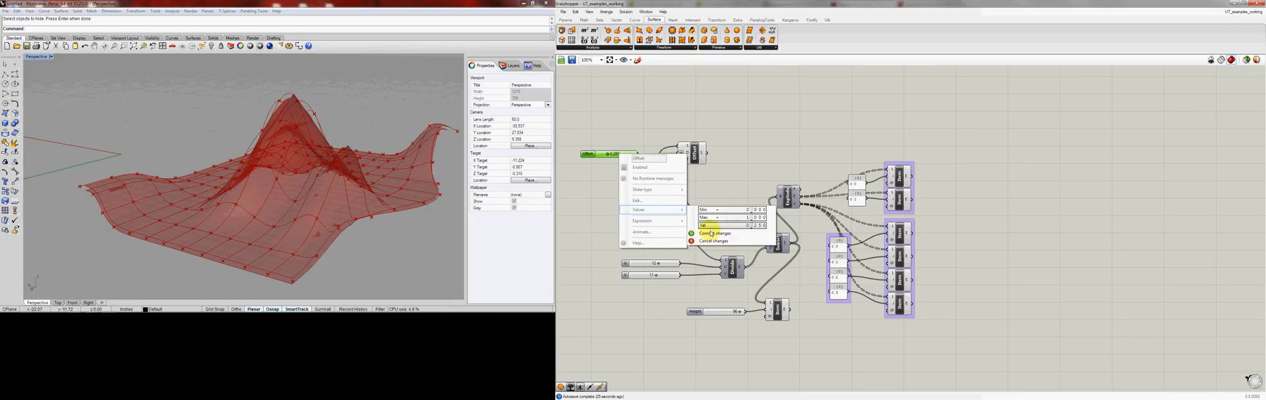
pyautogui.click(714, 232)
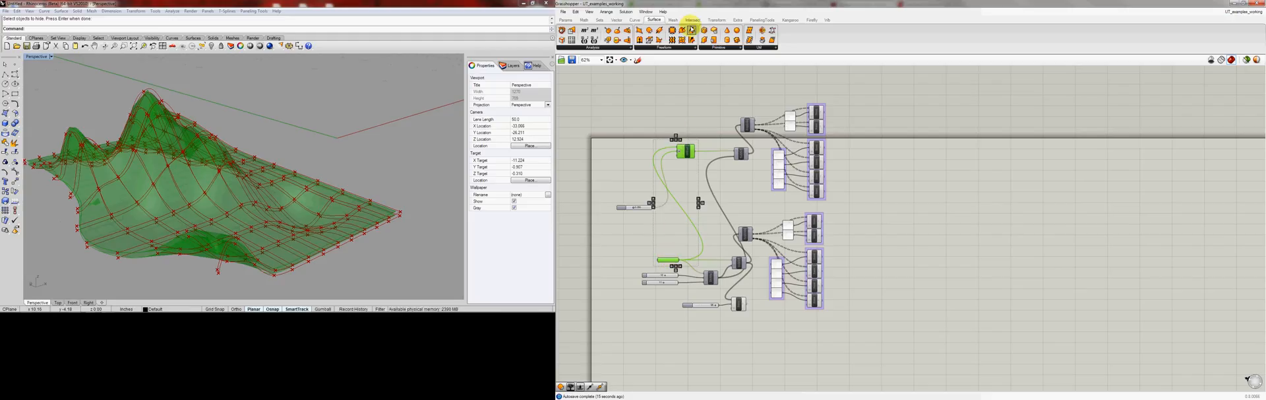
# Step: Toggle off surface previews so only the two layers of rib curves show in Rhino
pyautogui.click(625, 12)
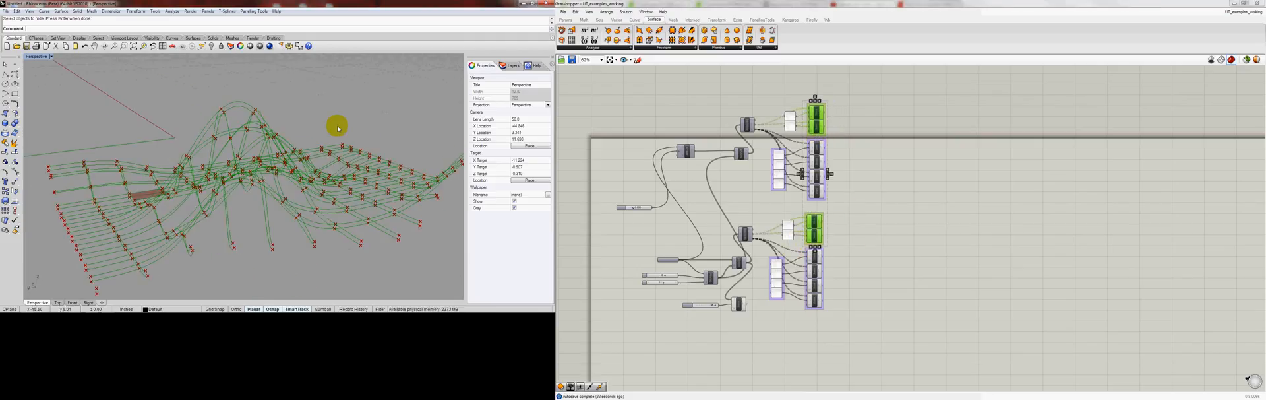
pyautogui.moveTo(337, 128); pyautogui.dragTo(250, 193)
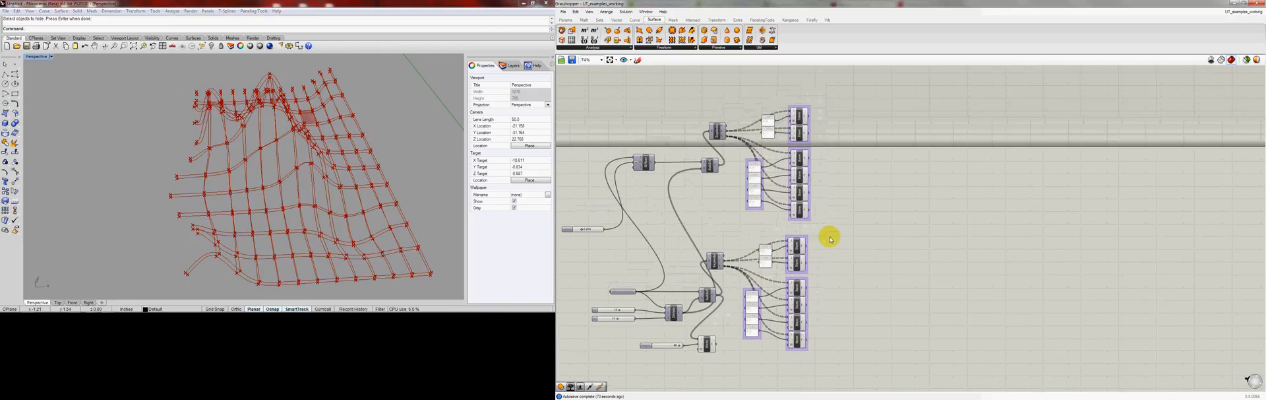
# Step: Add End Points components collecting the rib curves of both networks
pyautogui.click(593, 47)
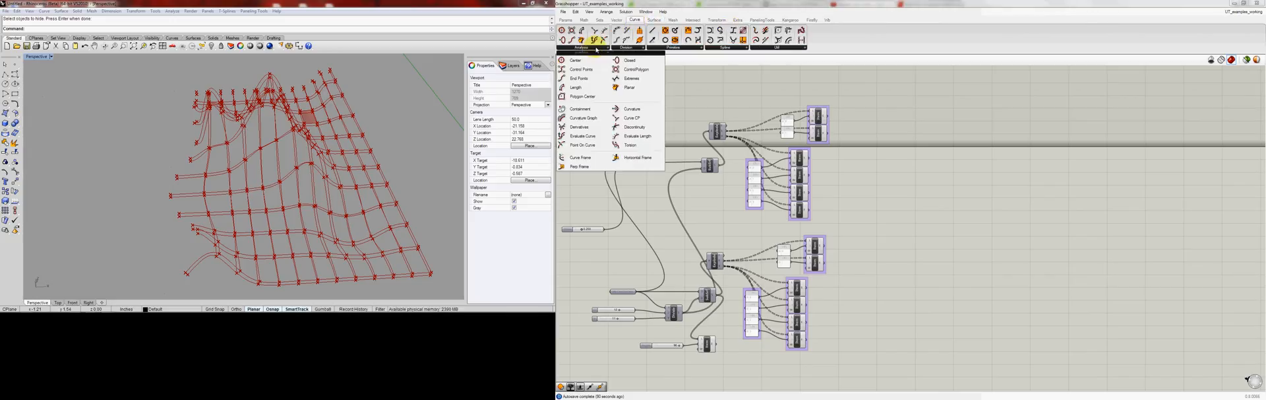
pyautogui.moveTo(581, 78)
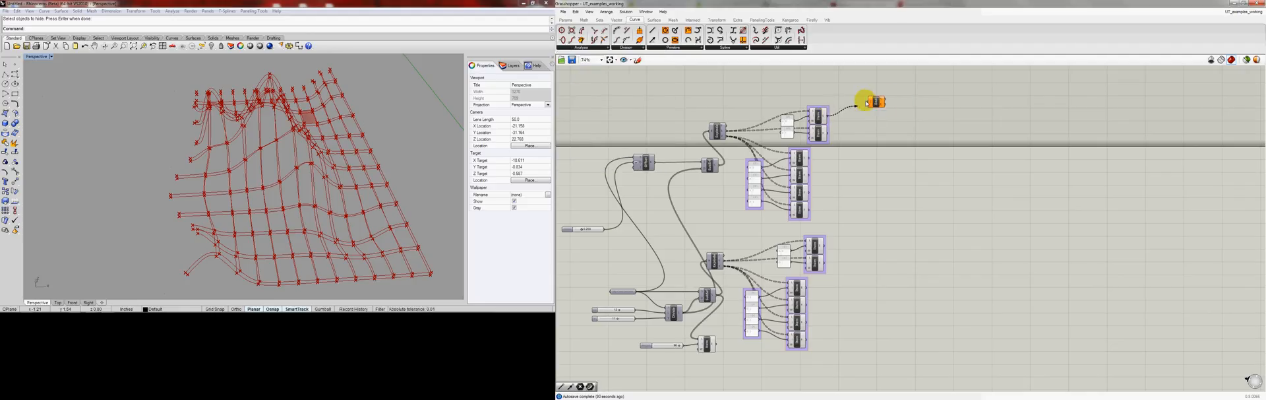
pyautogui.click(866, 103)
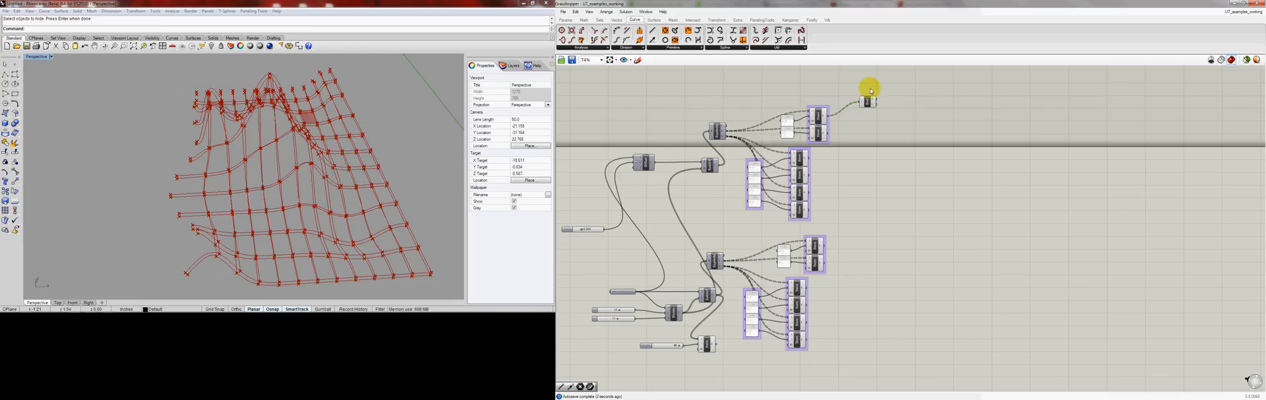
pyautogui.rightClick(860, 87)
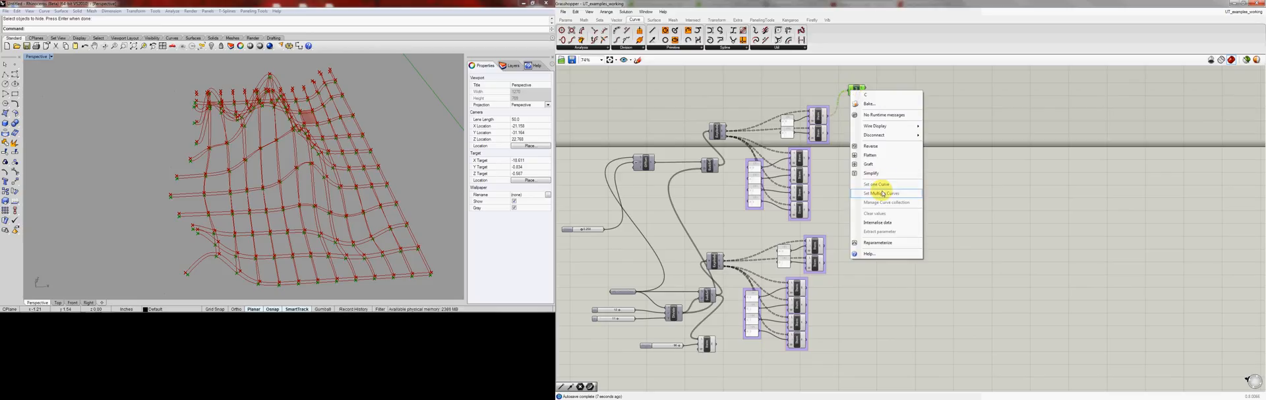
pyautogui.moveTo(873, 134)
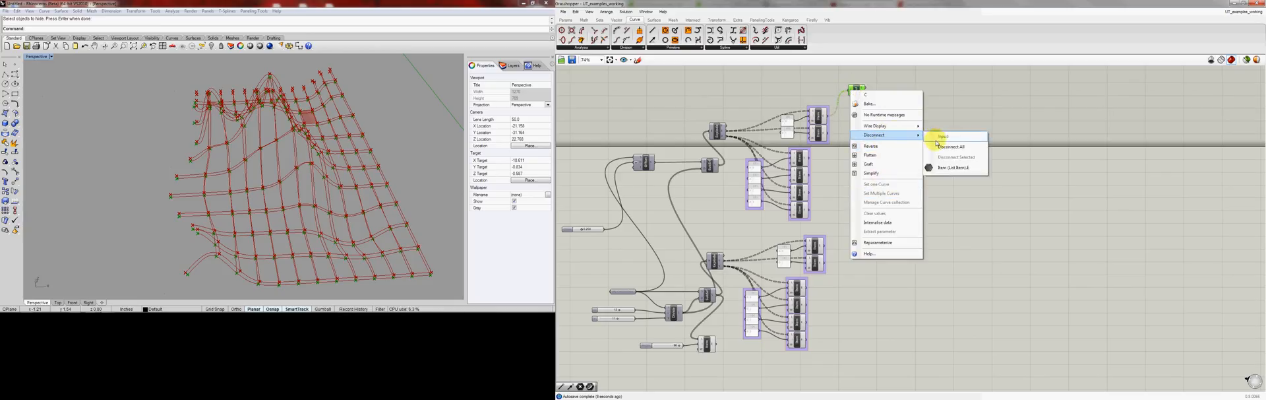
pyautogui.click(793, 47)
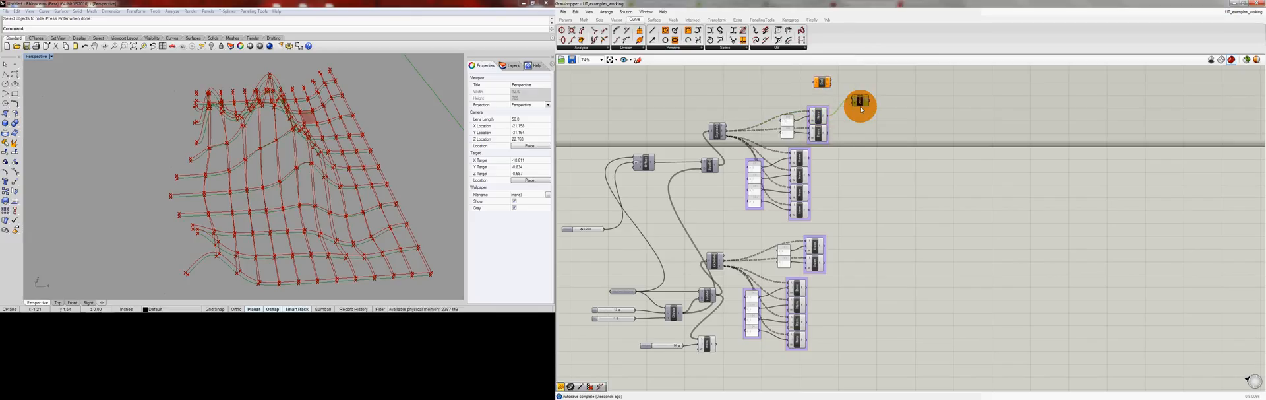
pyautogui.click(860, 107)
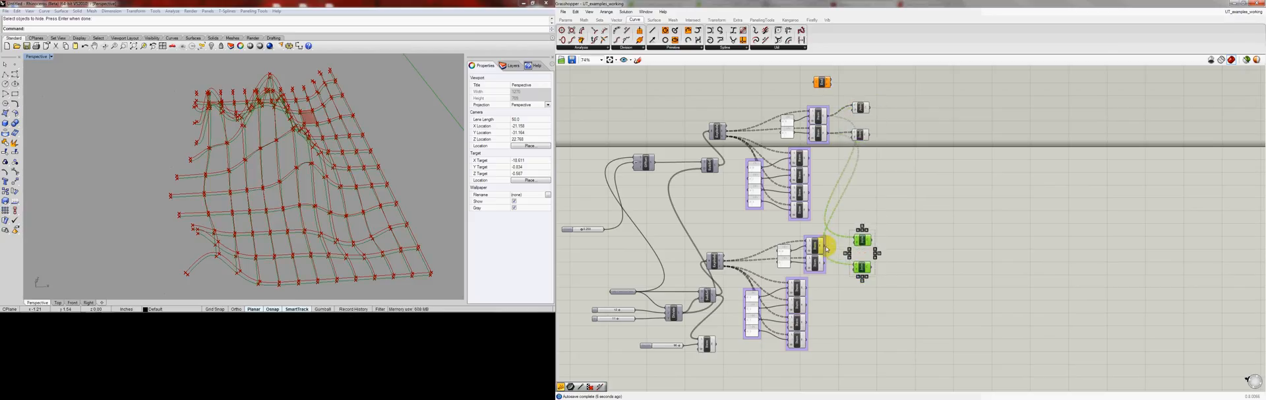
pyautogui.click(815, 262)
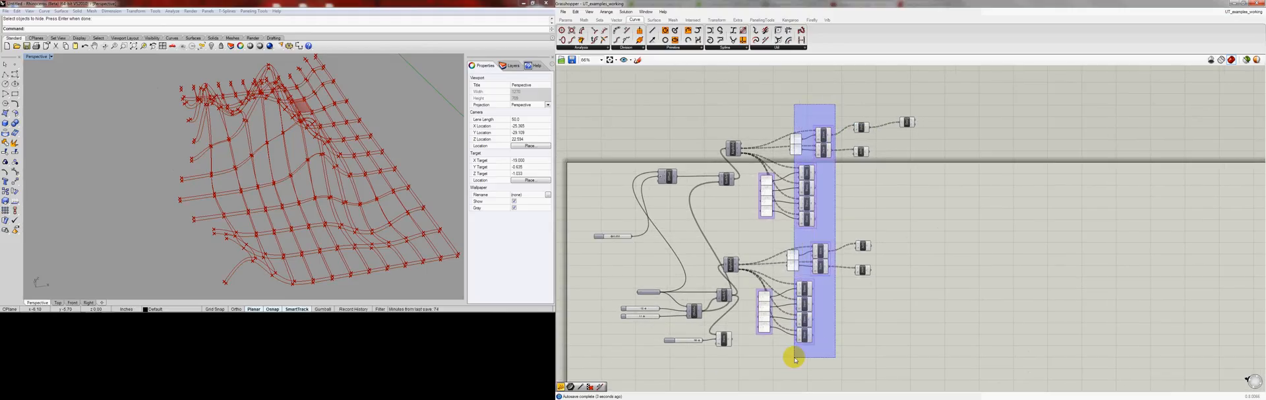
# Step: Turn off previews of the selected intermediate rib components
pyautogui.click(626, 12)
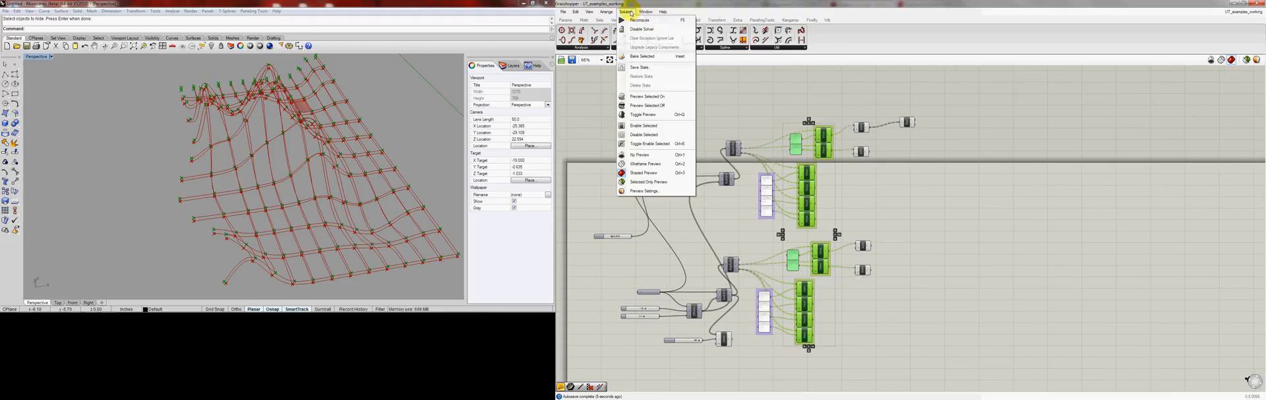
pyautogui.click(643, 106)
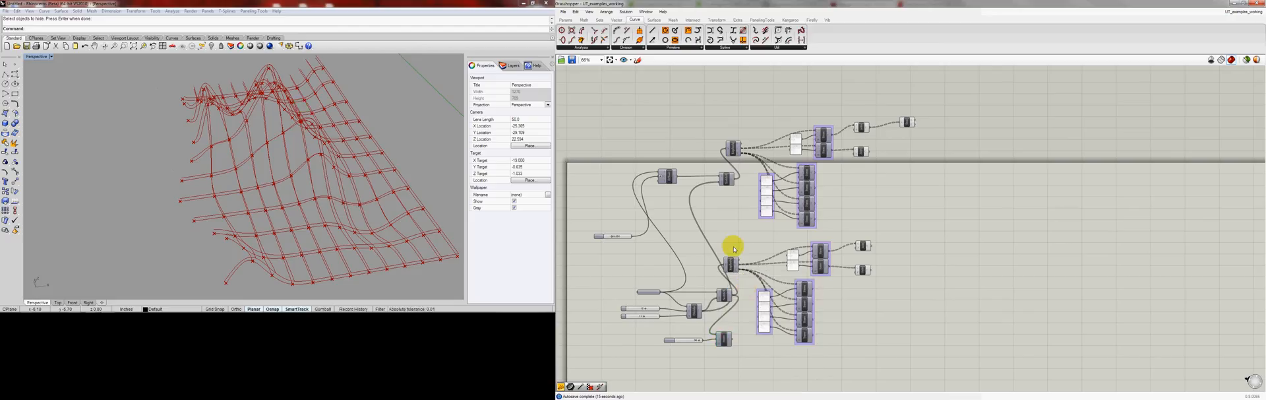
pyautogui.moveTo(863, 261)
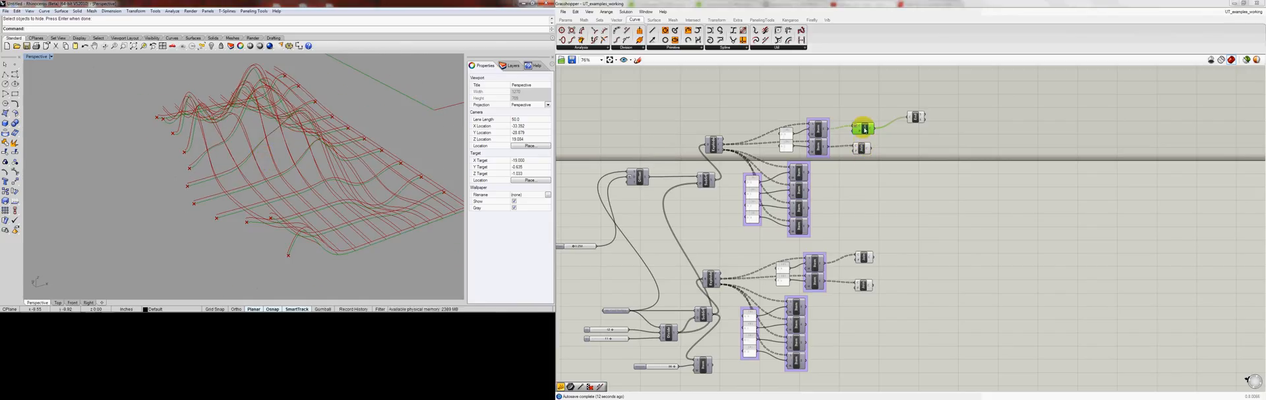
pyautogui.moveTo(863, 130)
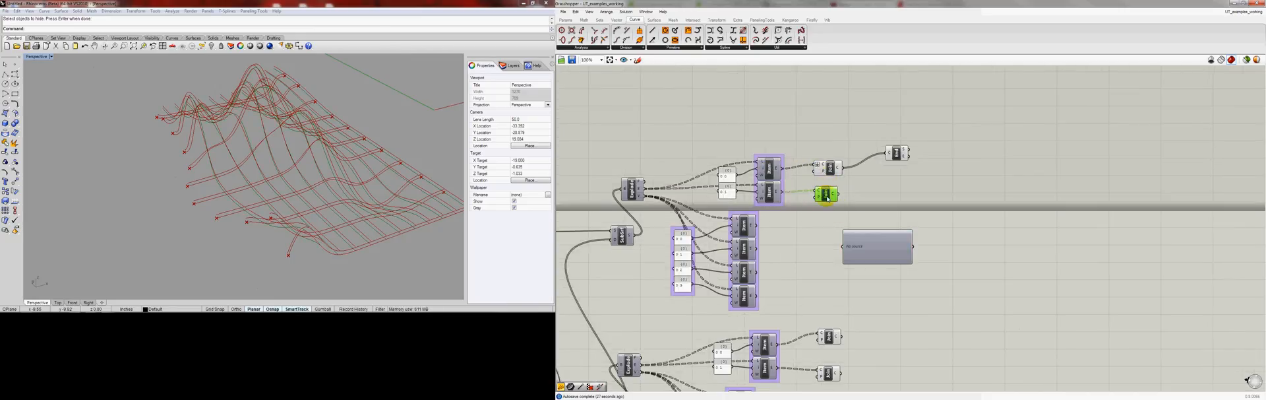
# Step: Feed the rib end points into a Param Viewer and inspect their data tree
pyautogui.rightClick(826, 193)
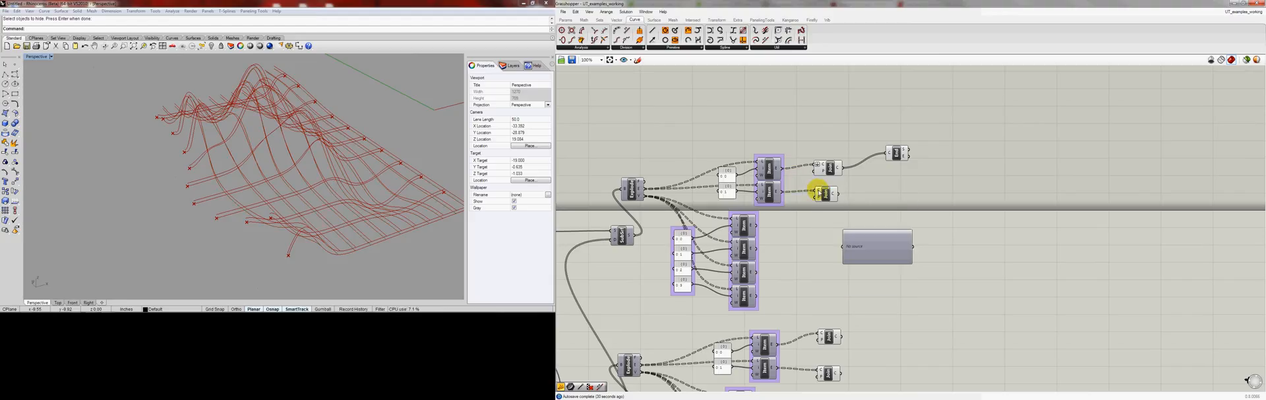
pyautogui.rightClick(823, 190)
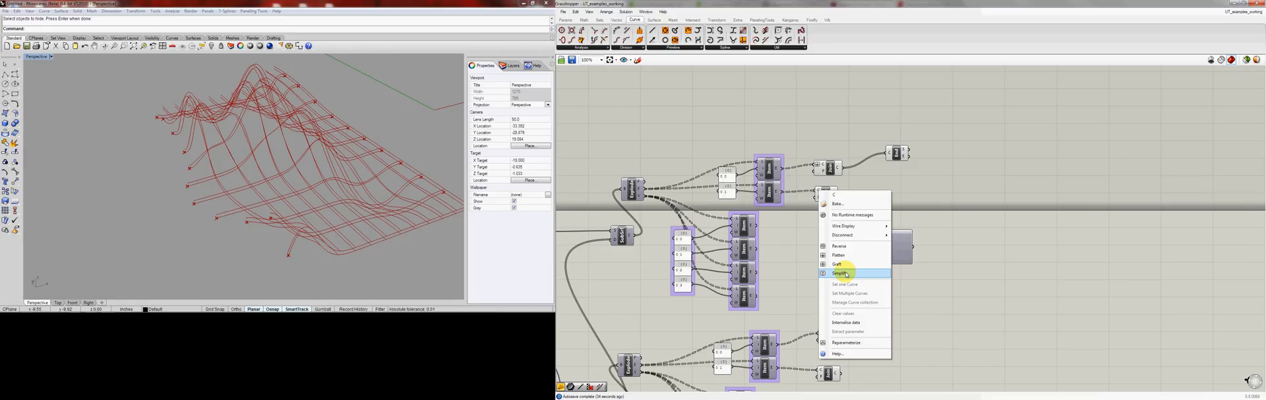
pyautogui.moveTo(848, 254)
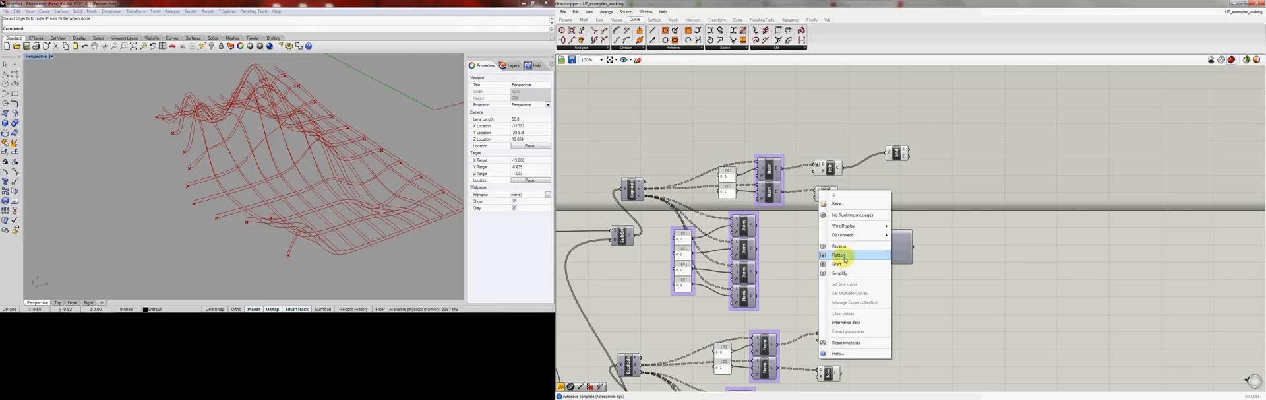
pyautogui.moveTo(859, 256)
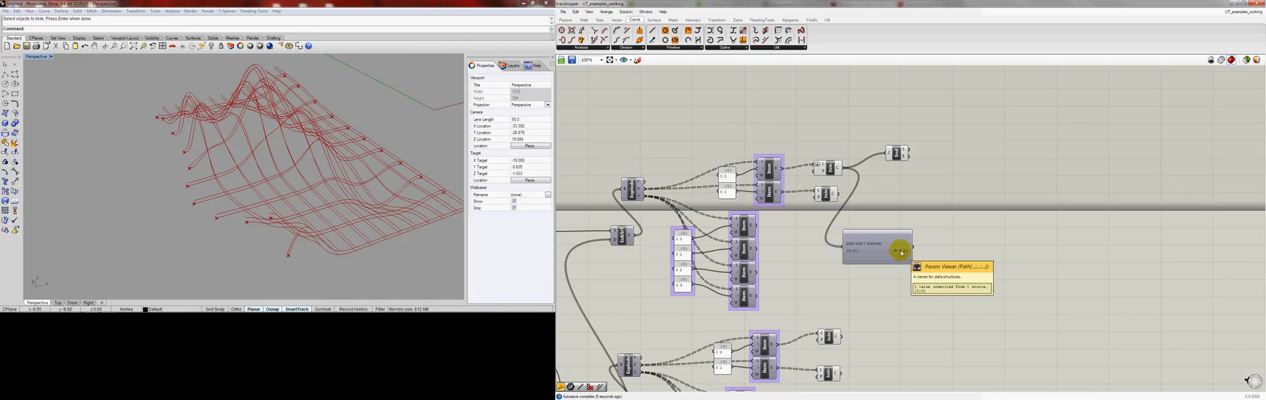
pyautogui.moveTo(854, 251)
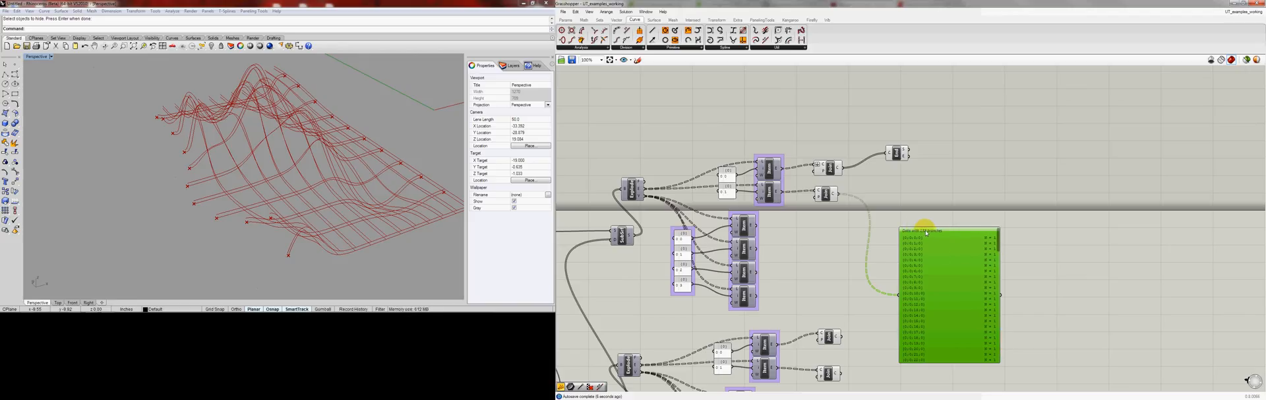
pyautogui.moveTo(1001, 248)
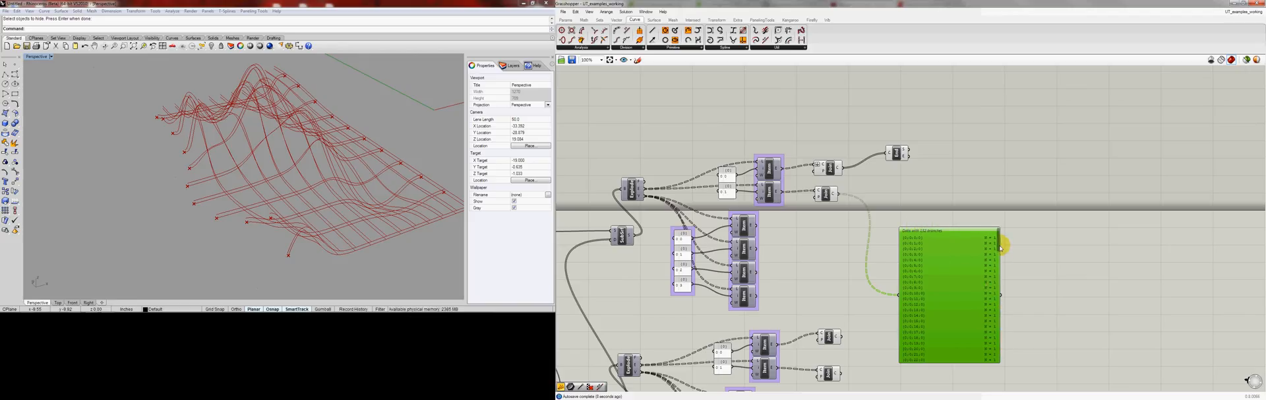
pyautogui.moveTo(944, 286)
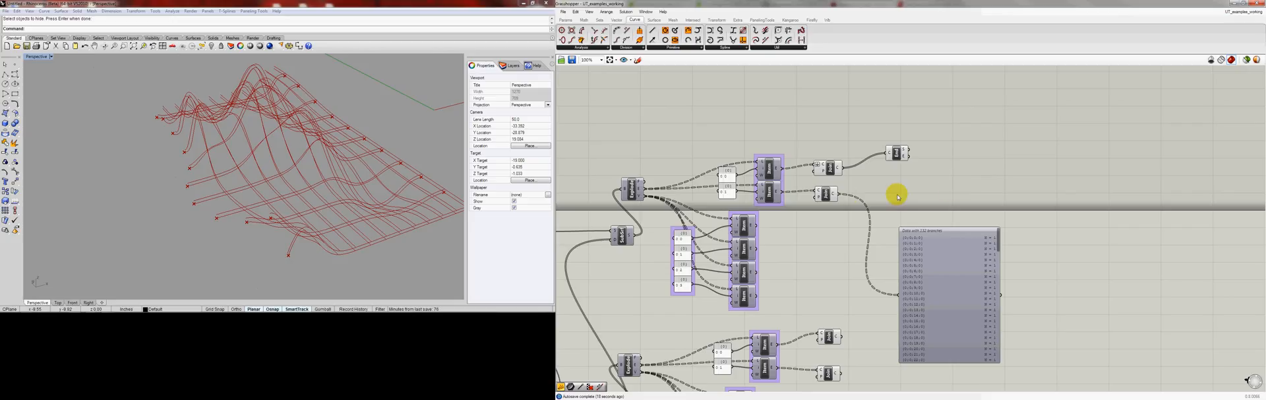
pyautogui.rightClick(818, 191)
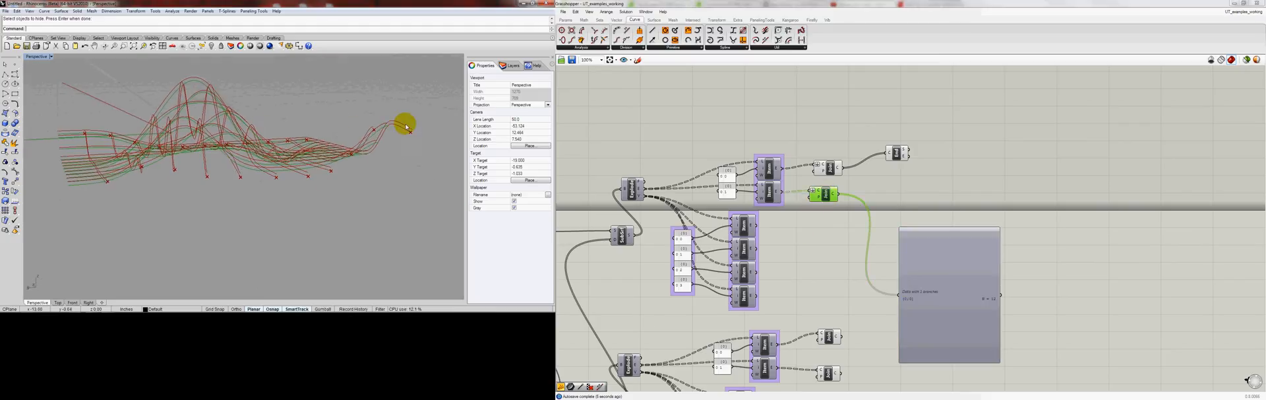
pyautogui.moveTo(404, 125); pyautogui.dragTo(339, 153)
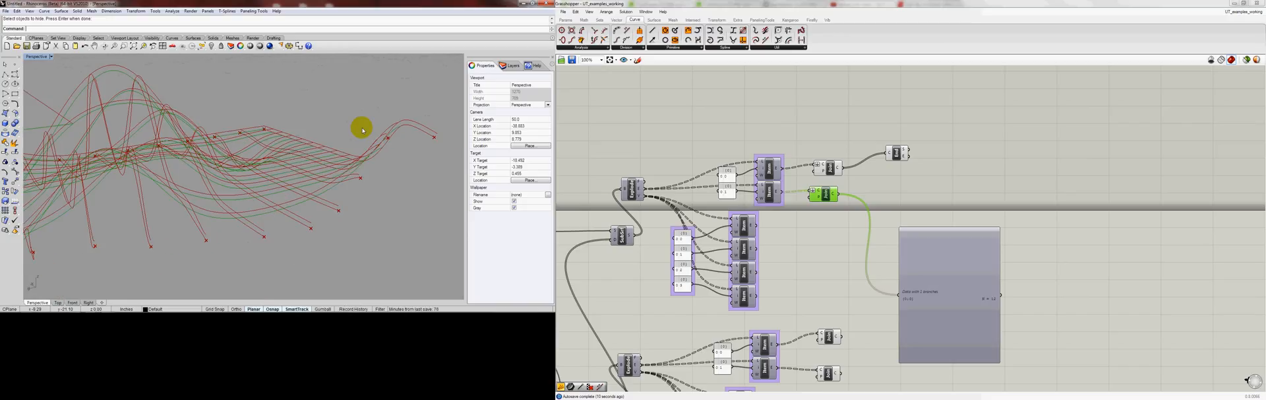
pyautogui.moveTo(849, 264)
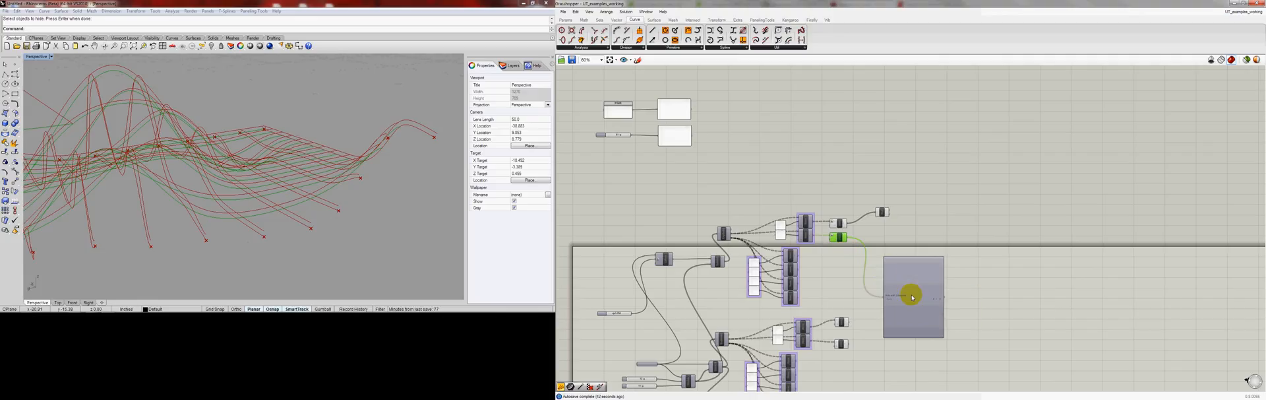
# Step: Move the Param Viewer aside, flatten the End Points output and wire it into a new component
pyautogui.click(913, 297)
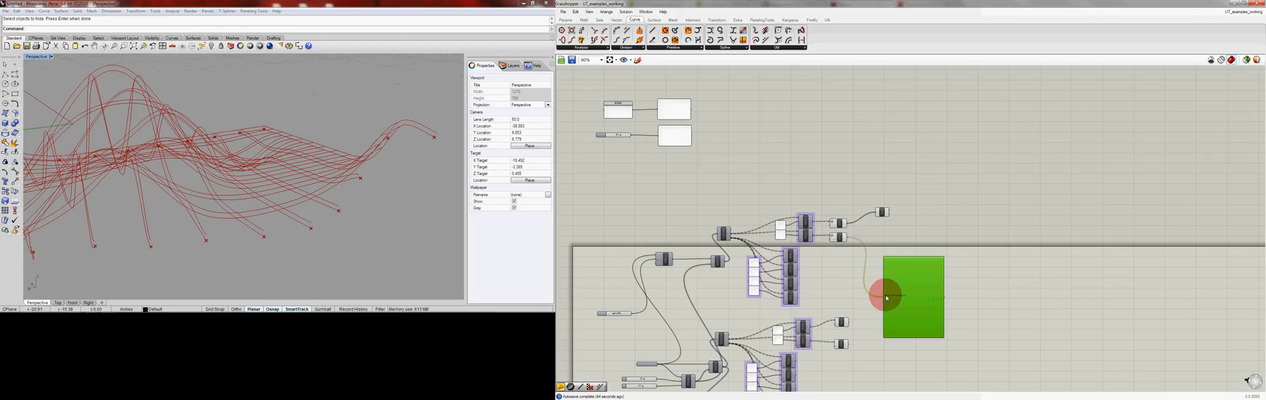
pyautogui.rightClick(884, 297)
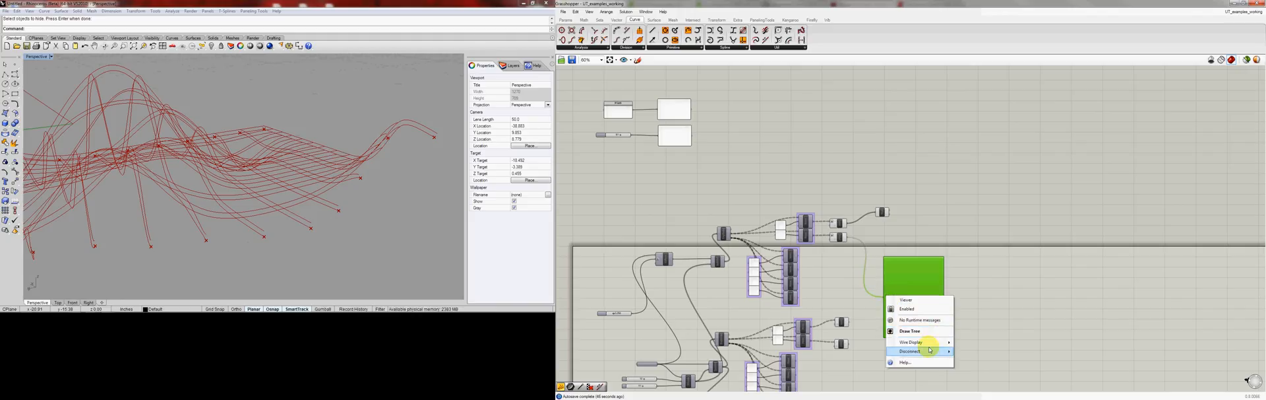
pyautogui.click(910, 351)
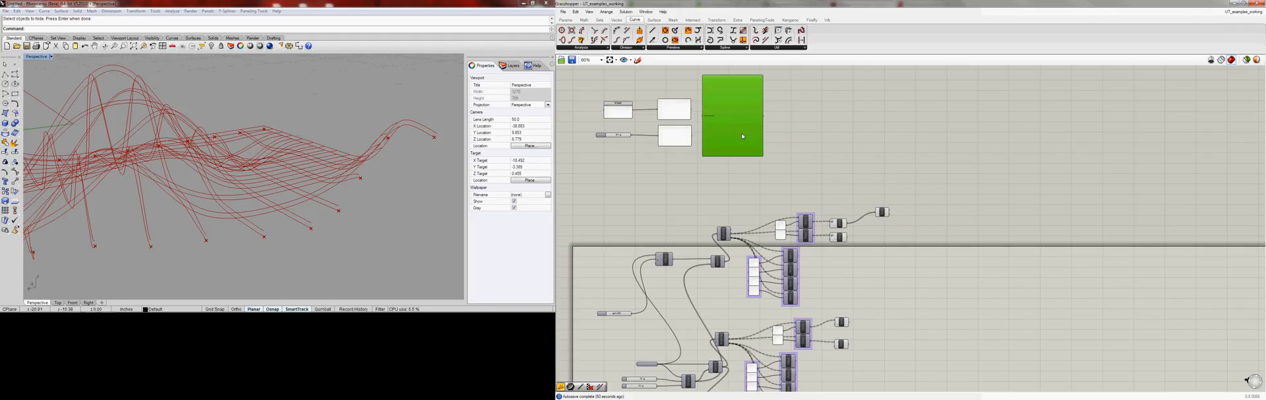
pyautogui.click(839, 235)
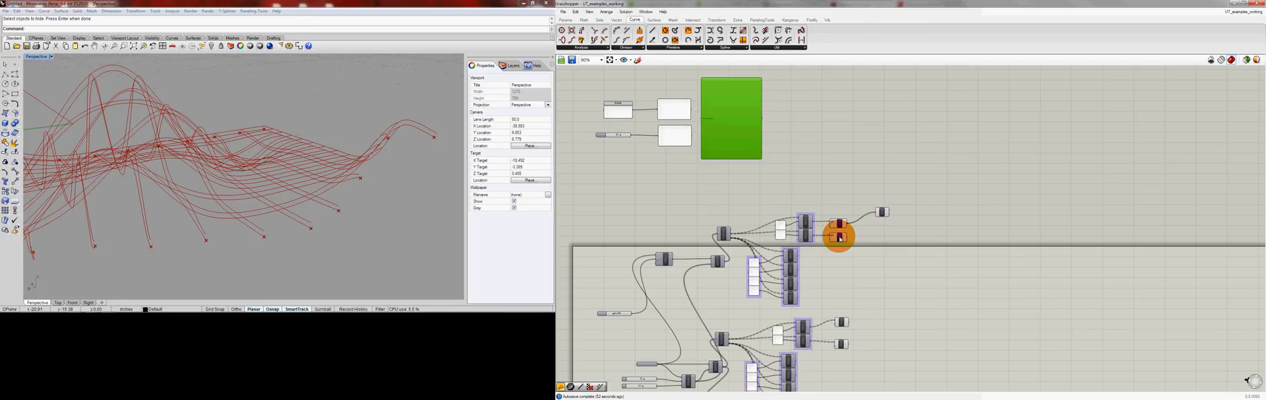
pyautogui.click(840, 236)
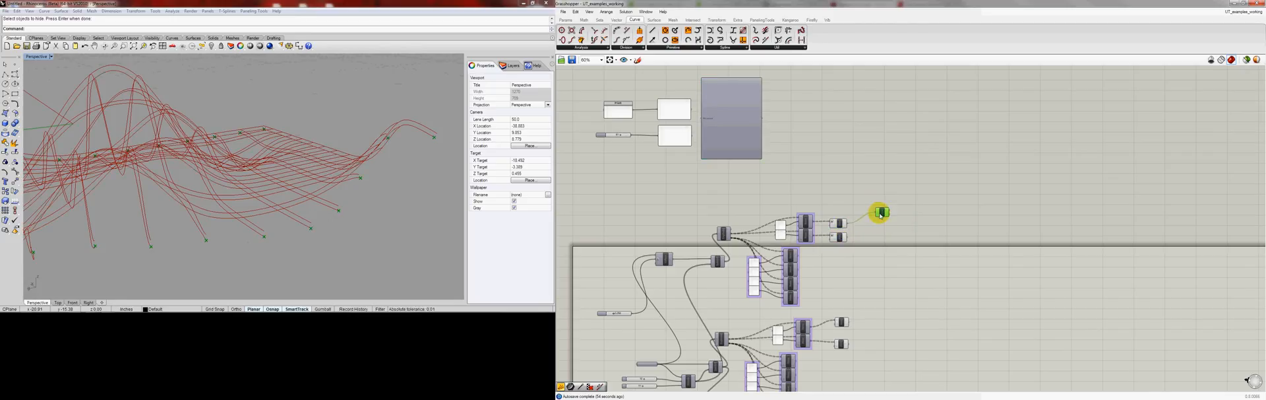
pyautogui.moveTo(880, 212); pyautogui.dragTo(874, 275)
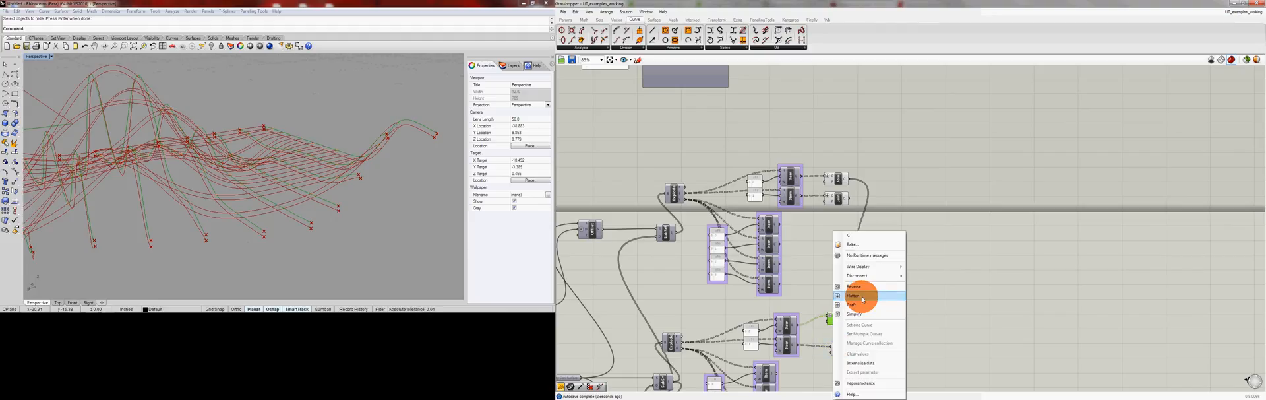
pyautogui.click(853, 294)
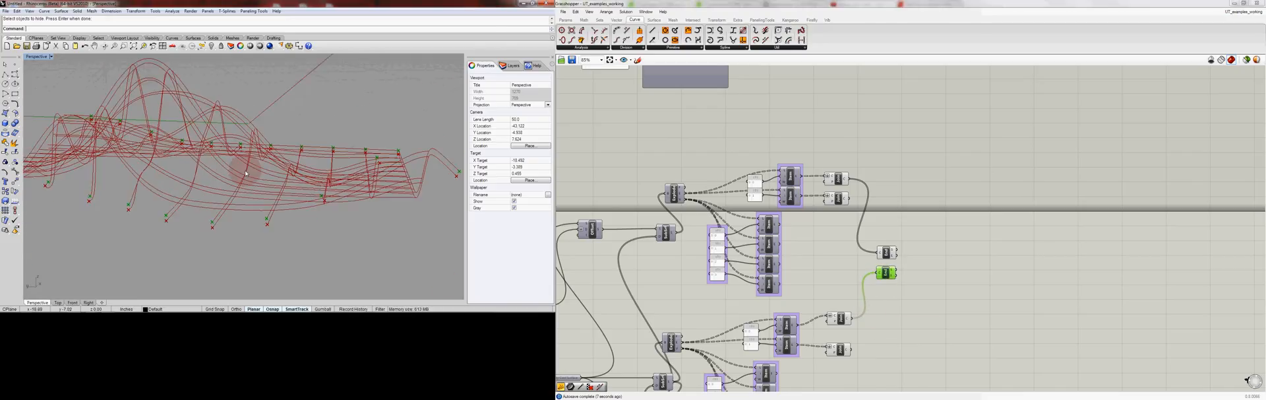
pyautogui.moveTo(247, 174); pyautogui.dragTo(357, 195)
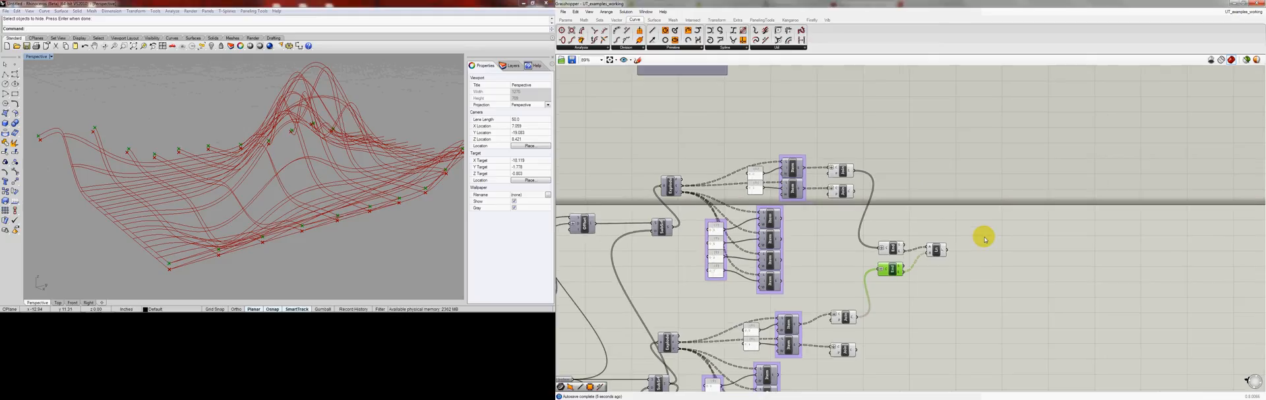
pyautogui.moveTo(347, 264)
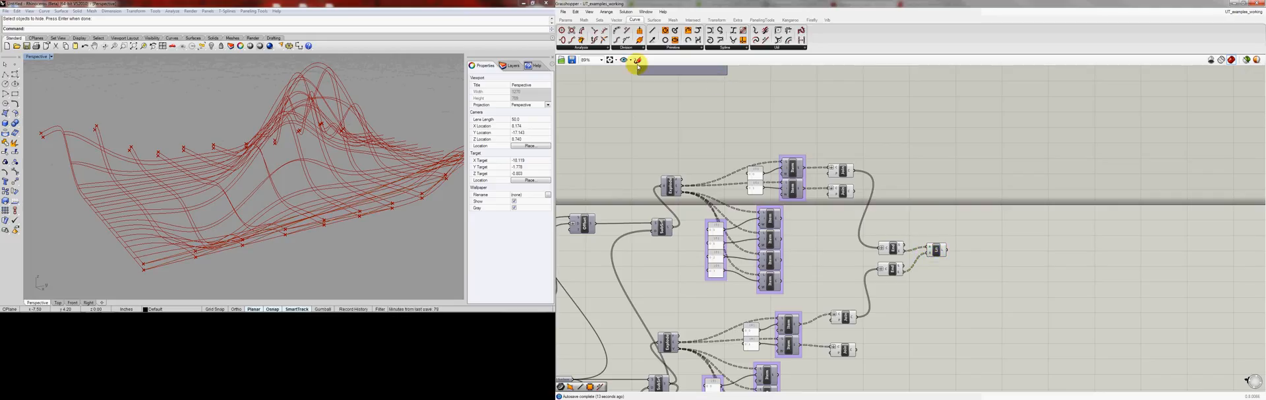
# Step: Add Curve Closest Point fed by the offset rib end points and wire it into a Line component
pyautogui.click(617, 20)
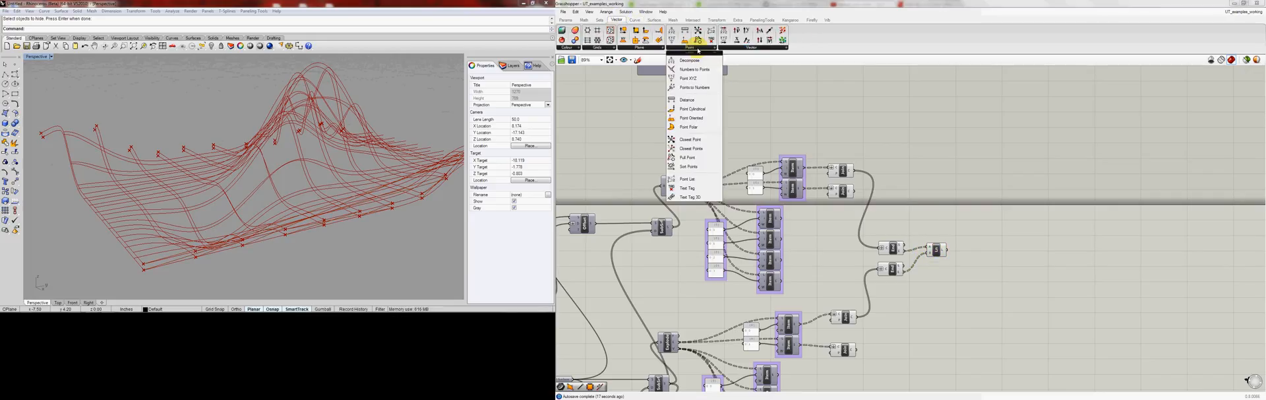
pyautogui.moveTo(689, 139)
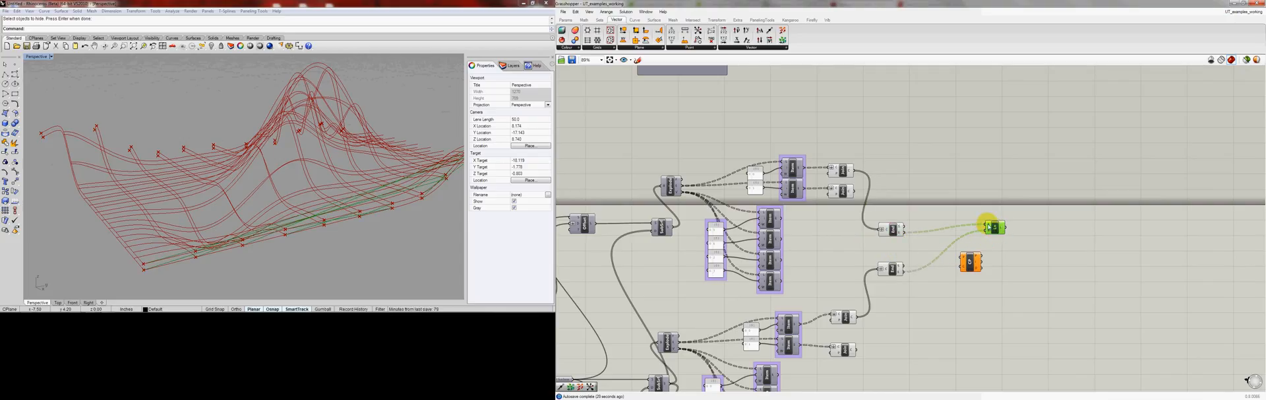
pyautogui.rightClick(992, 225)
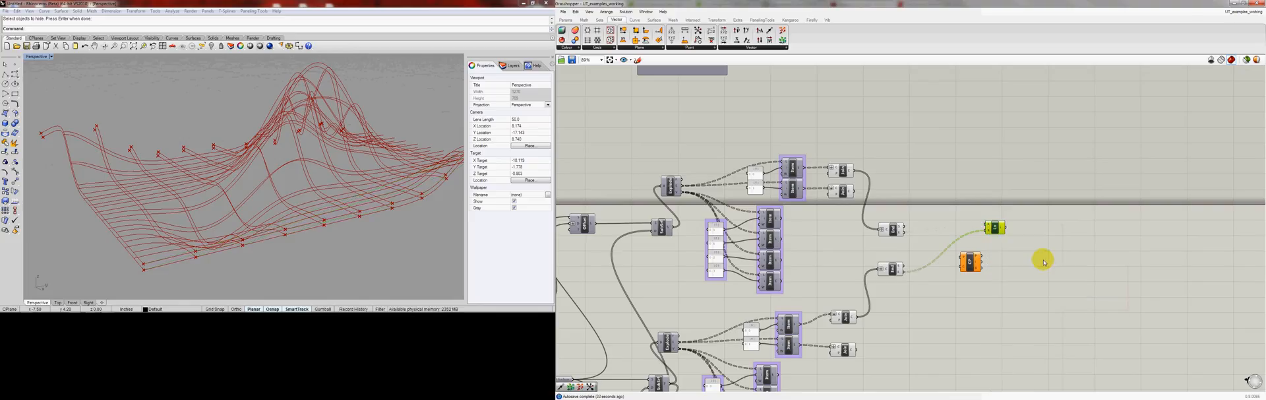
pyautogui.rightClick(995, 228)
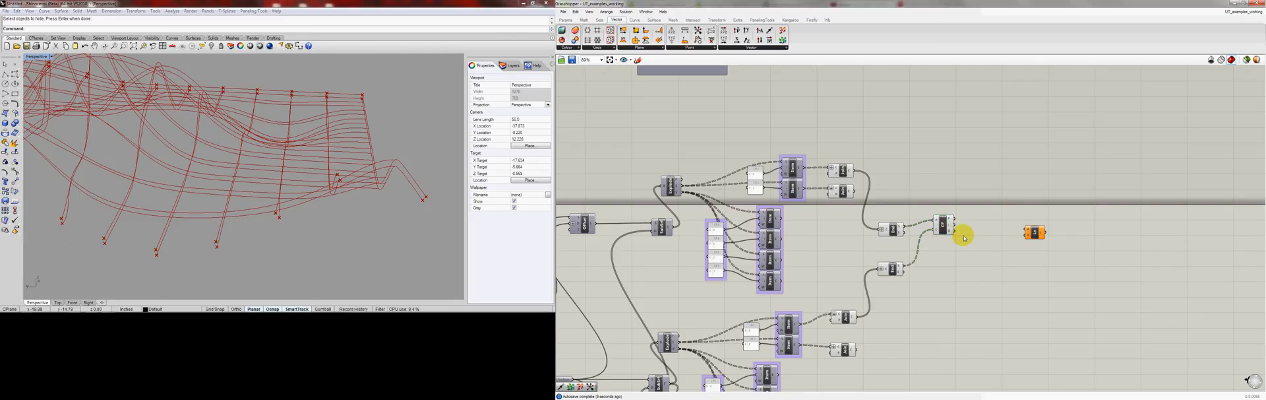
pyautogui.moveTo(1027, 222)
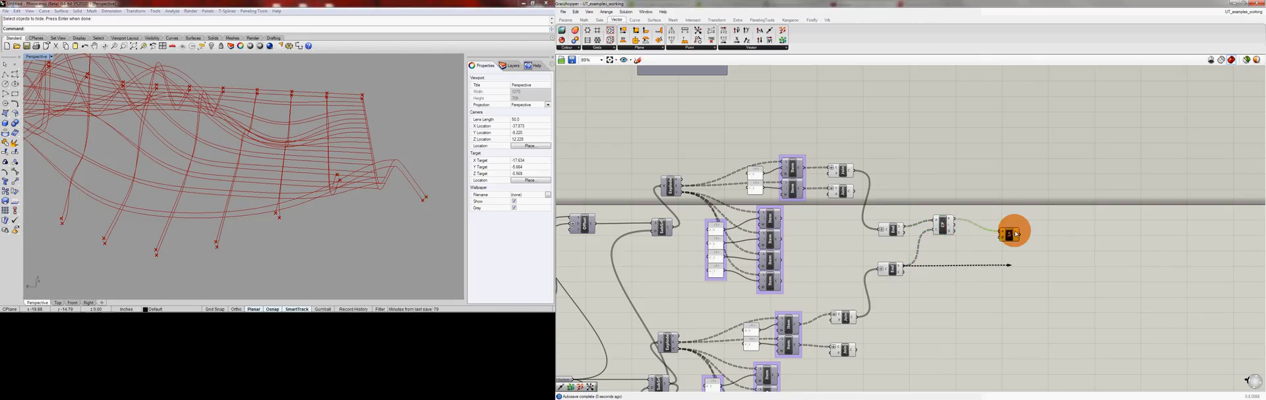
pyautogui.click(1009, 235)
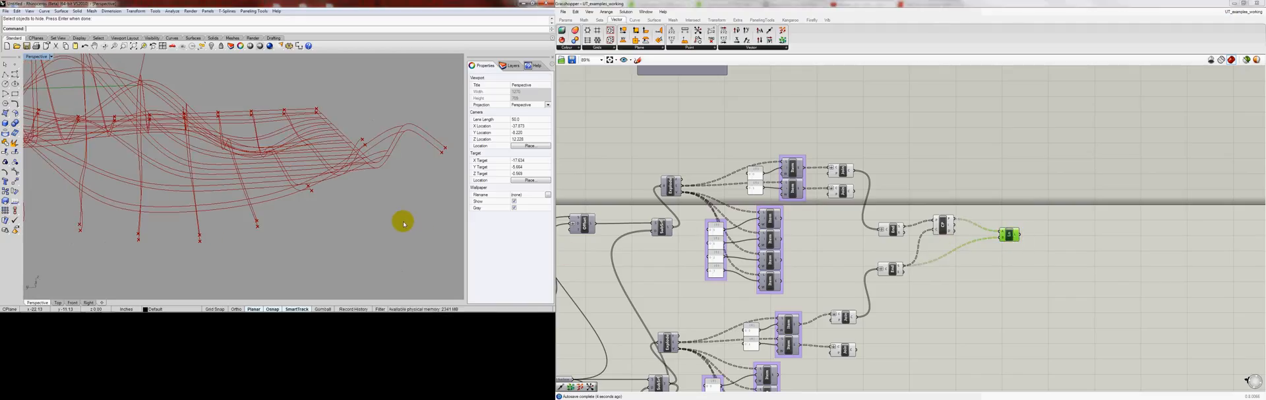
pyautogui.moveTo(403, 223); pyautogui.dragTo(327, 219)
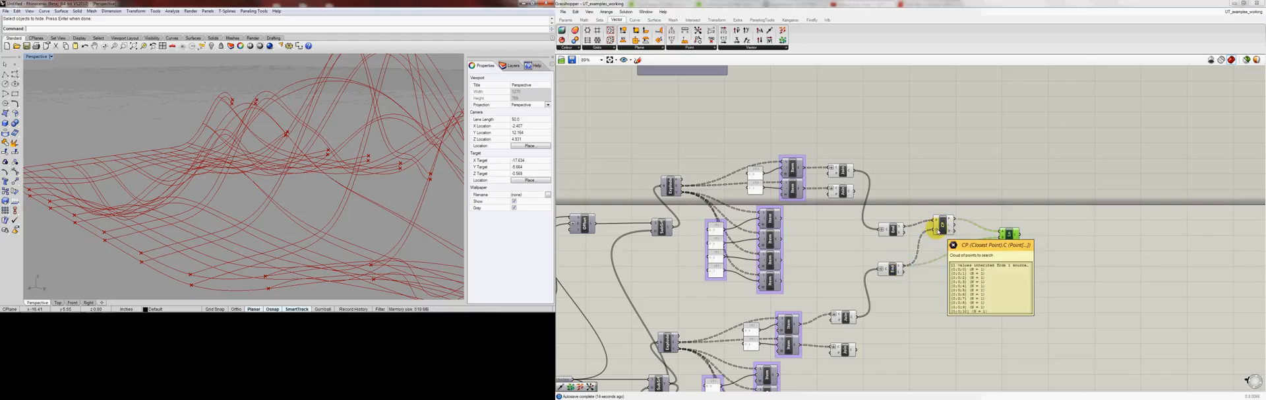
pyautogui.moveTo(900, 228)
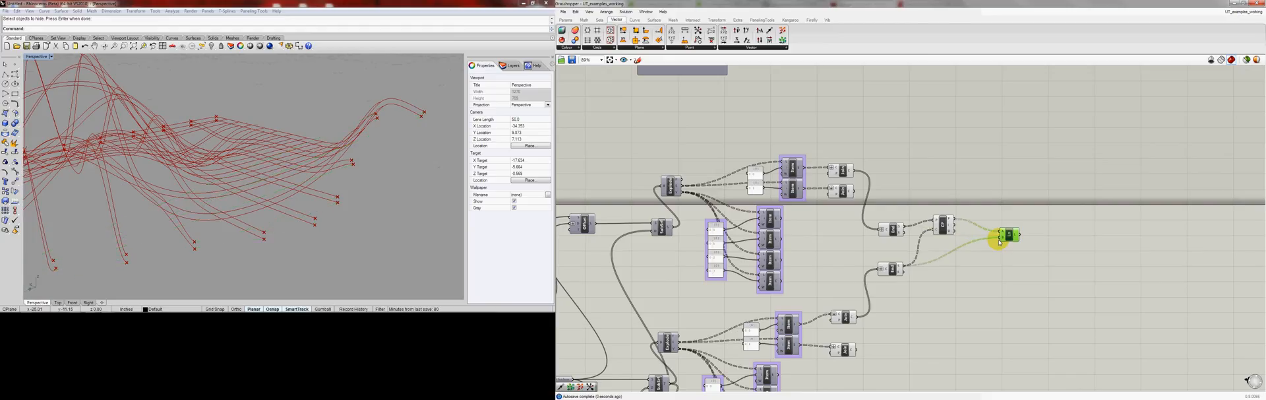
pyautogui.moveTo(1015, 269)
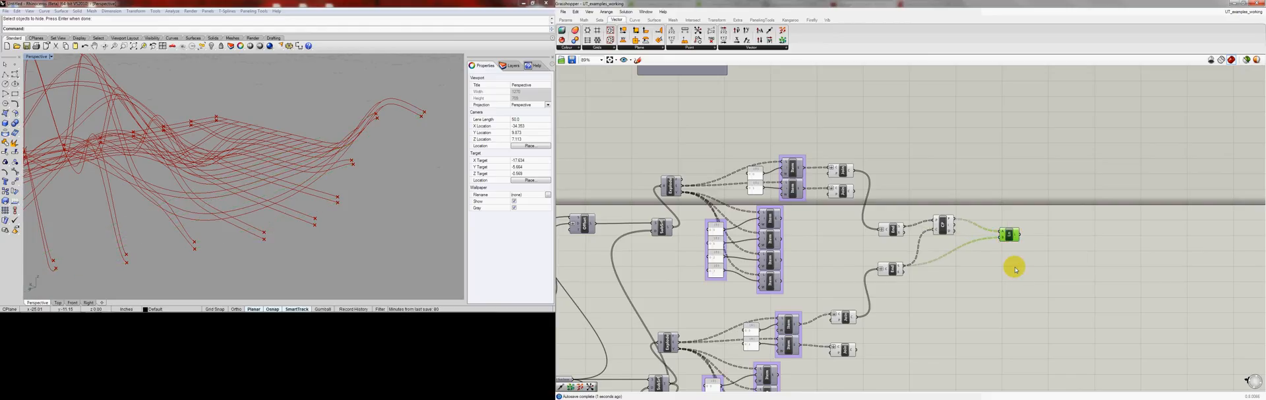
pyautogui.scroll(-3)
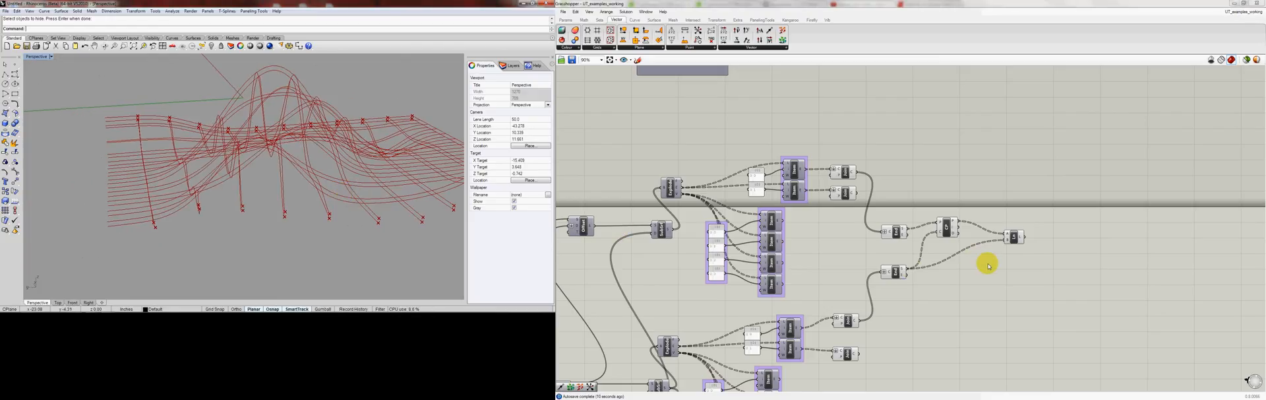
pyautogui.click(886, 270)
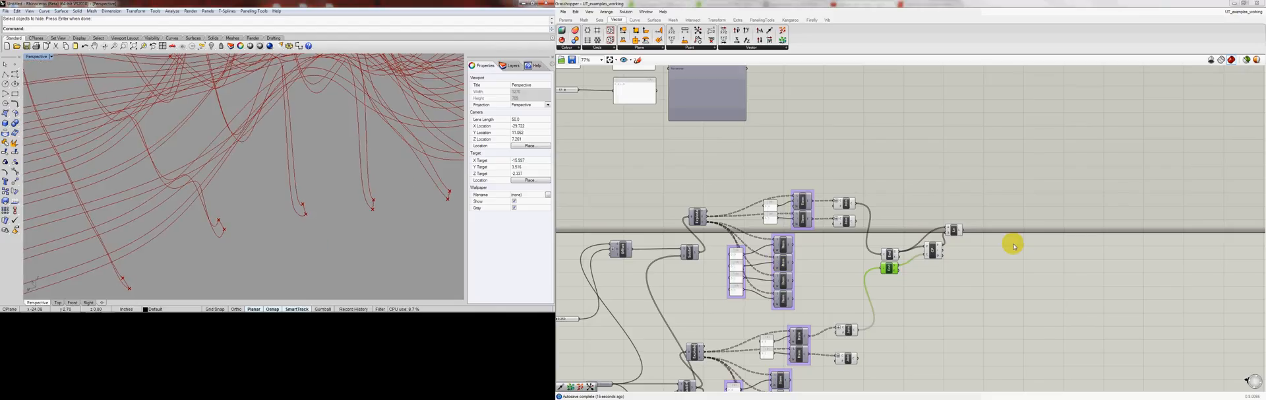
pyautogui.moveTo(955, 227)
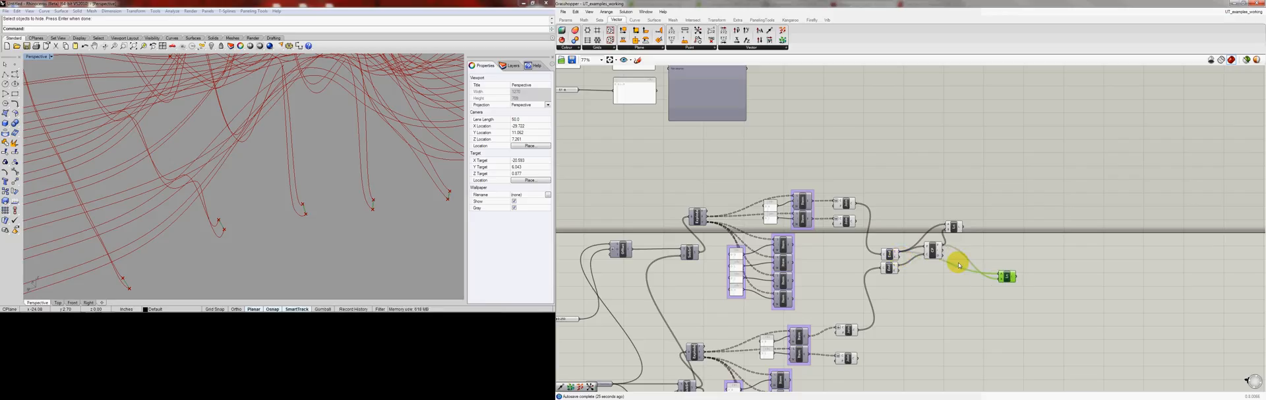
# Step: Add a second Closest Point and Line pair joining the opposite rib ends
pyautogui.click(932, 252)
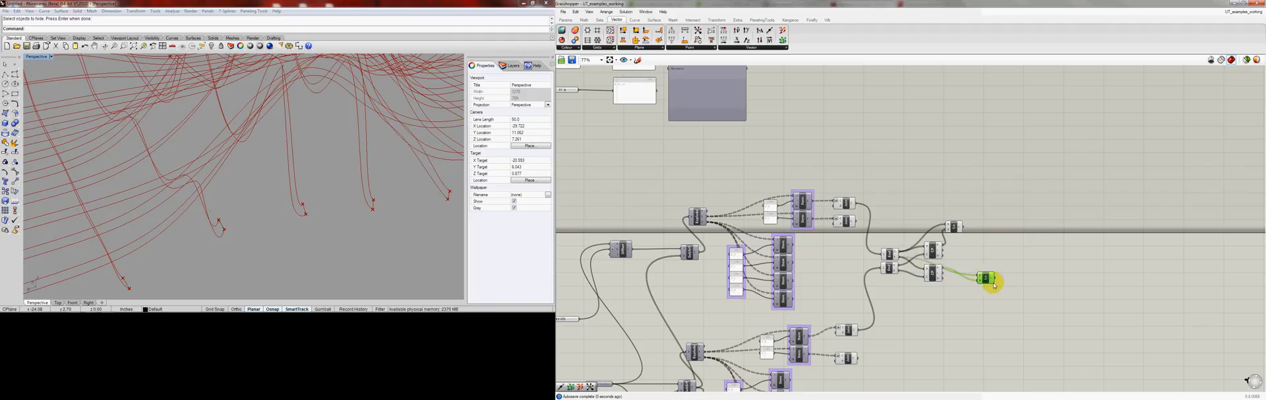
pyautogui.moveTo(243, 161); pyautogui.dragTo(282, 197)
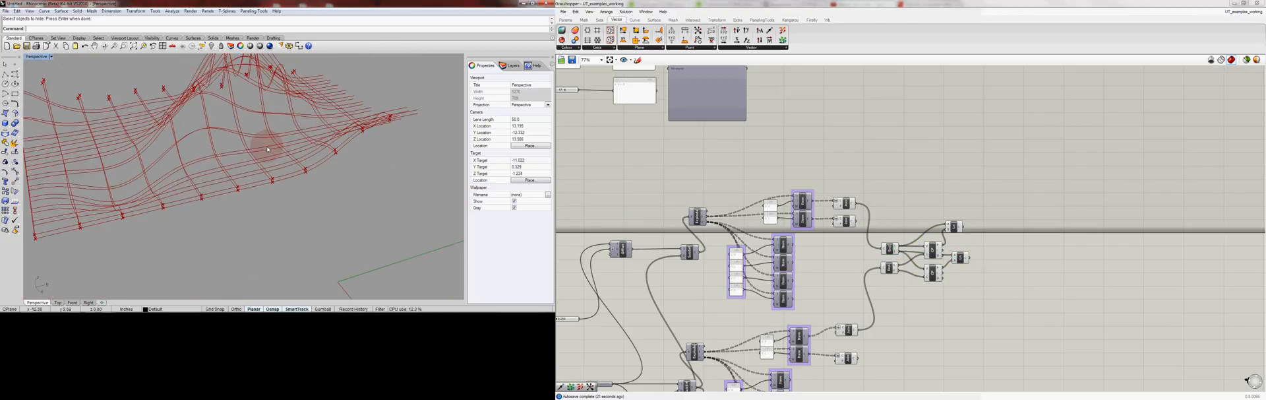
pyautogui.moveTo(266, 149); pyautogui.dragTo(259, 153)
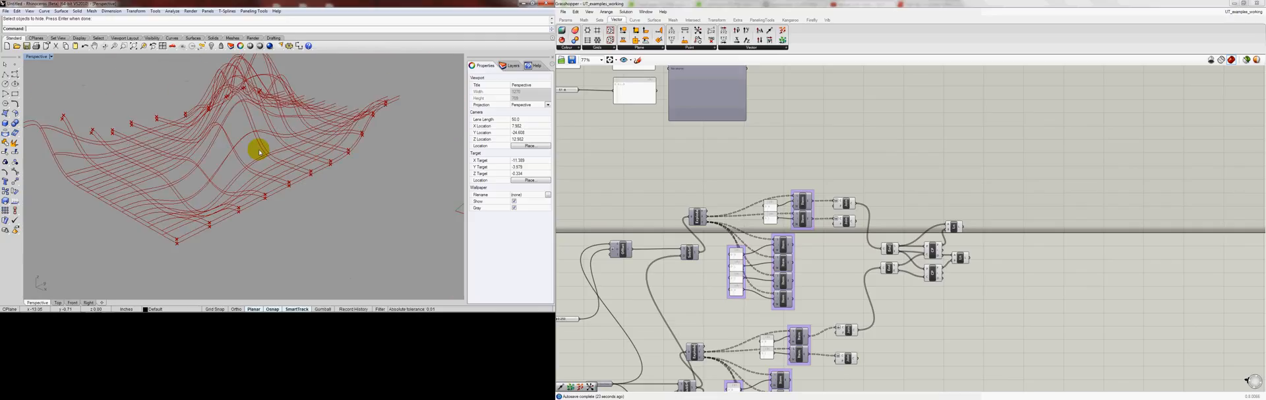
pyautogui.moveTo(696, 214)
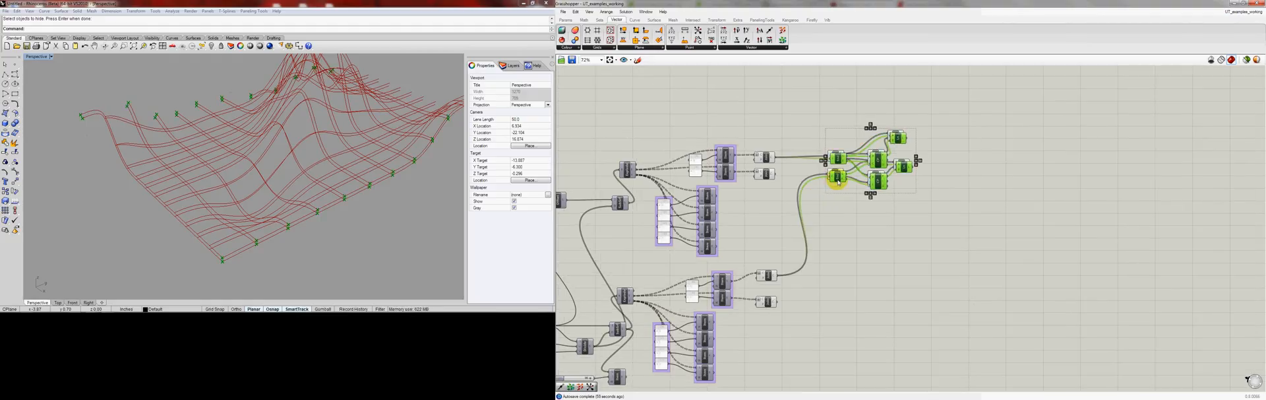
# Step: Position the copied closest-point and line components below and rewire them to the second-direction rib curves
pyautogui.moveTo(839, 161); pyautogui.dragTo(852, 273)
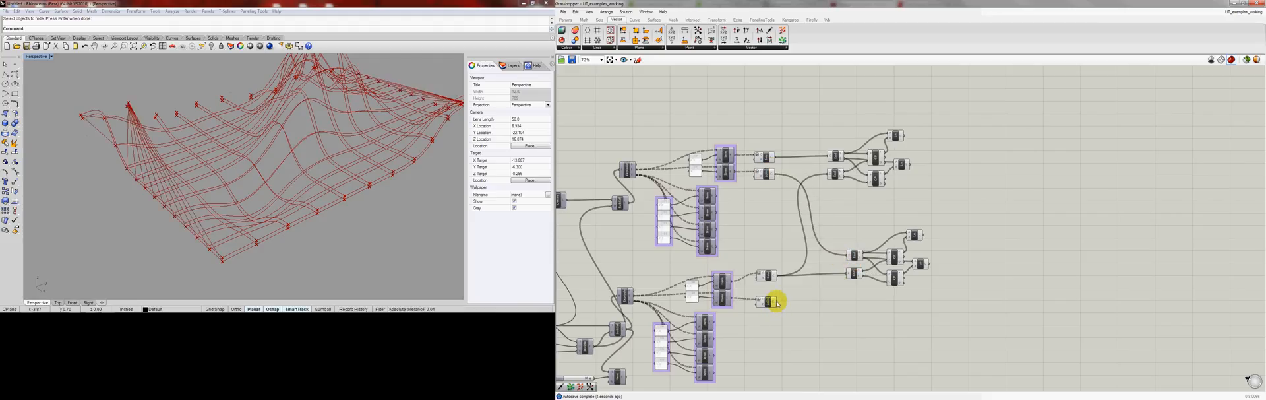
pyautogui.moveTo(774, 300); pyautogui.dragTo(852, 274)
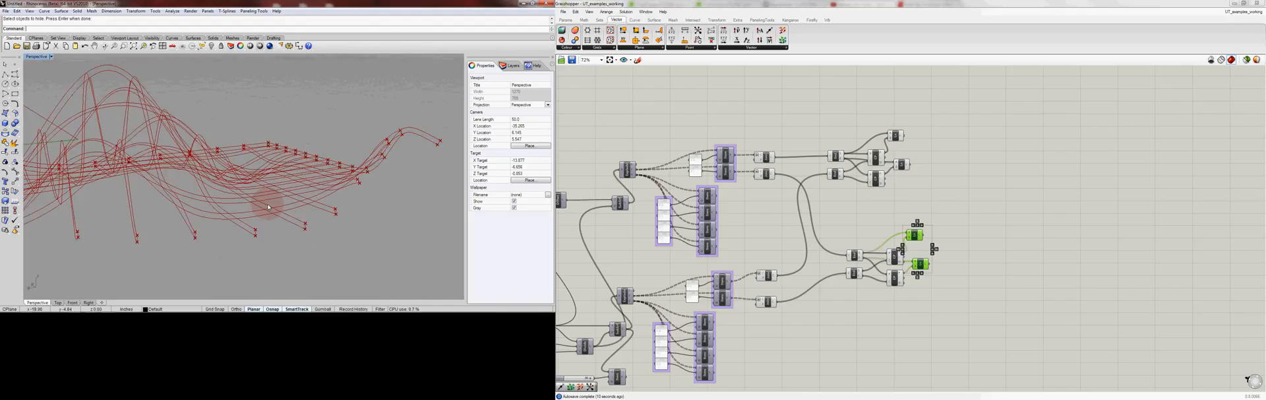
pyautogui.moveTo(267, 206); pyautogui.dragTo(239, 153)
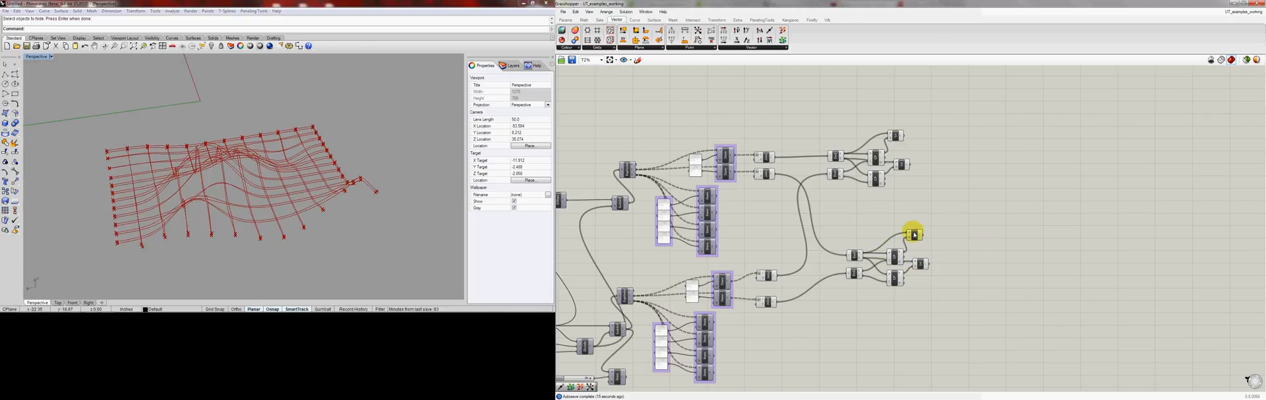
pyautogui.moveTo(913, 234); pyautogui.dragTo(909, 135)
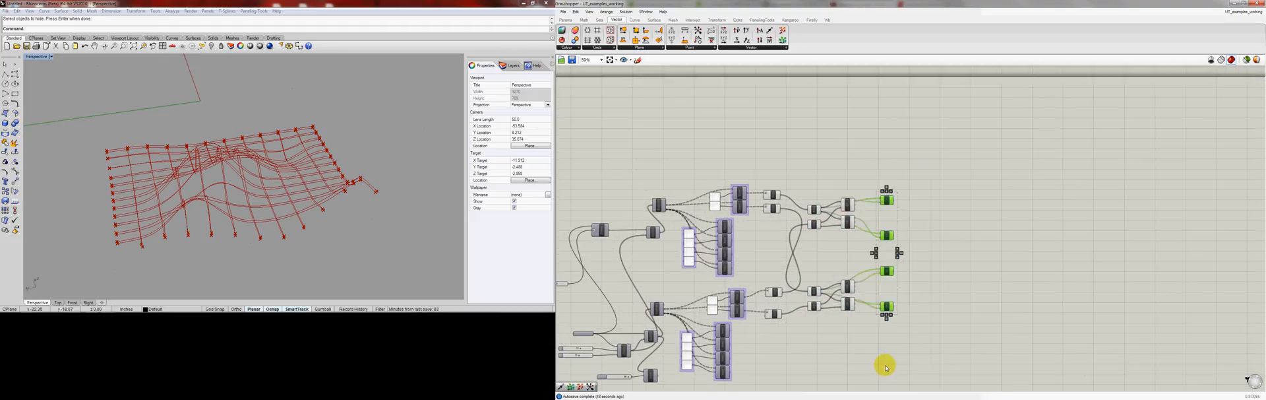
pyautogui.moveTo(922, 192)
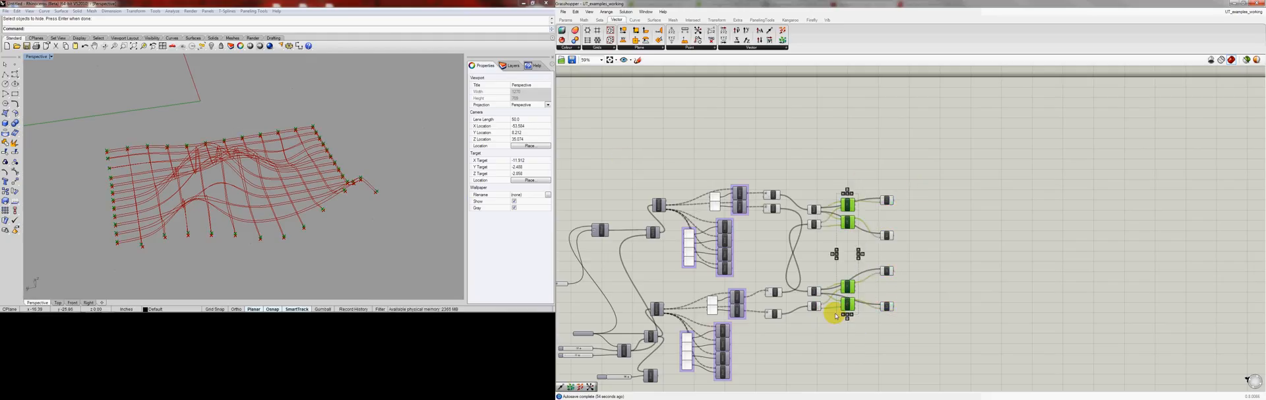
# Step: Turn off preview for the intermediate components via Solution > Toggle Preview
pyautogui.click(607, 12)
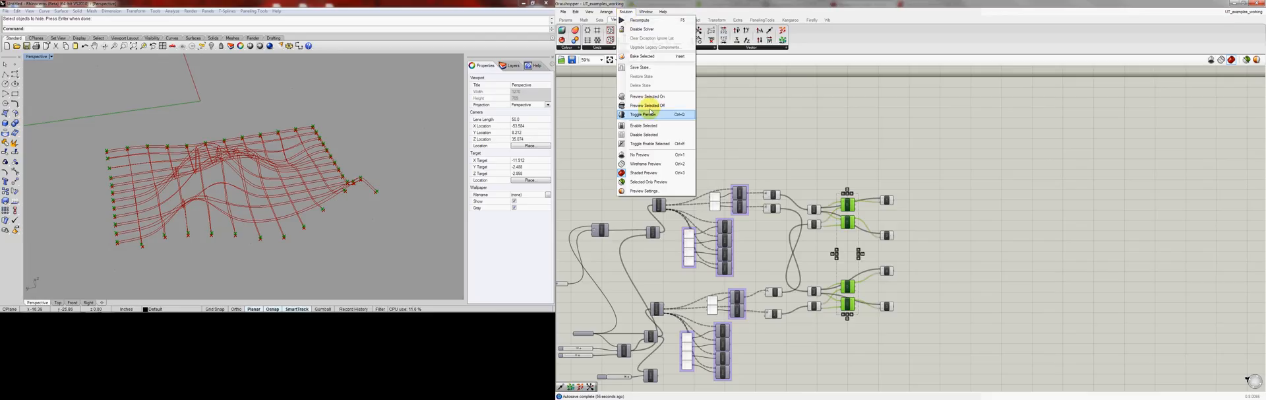
pyautogui.click(643, 113)
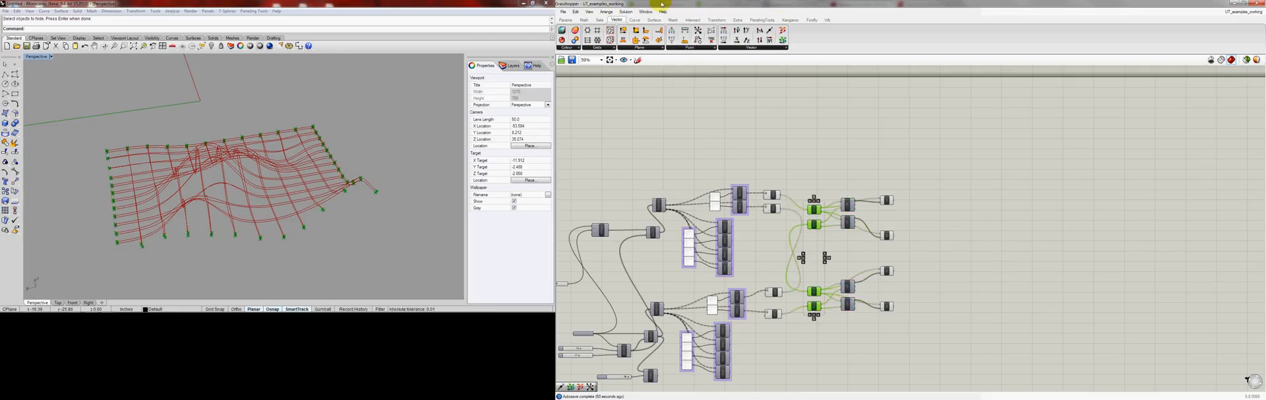
pyautogui.click(634, 20)
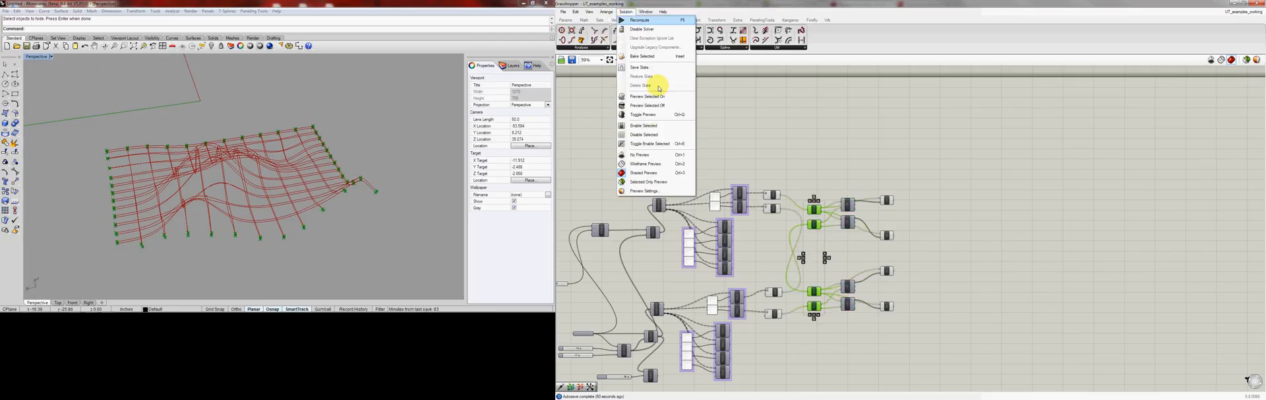
pyautogui.click(640, 20)
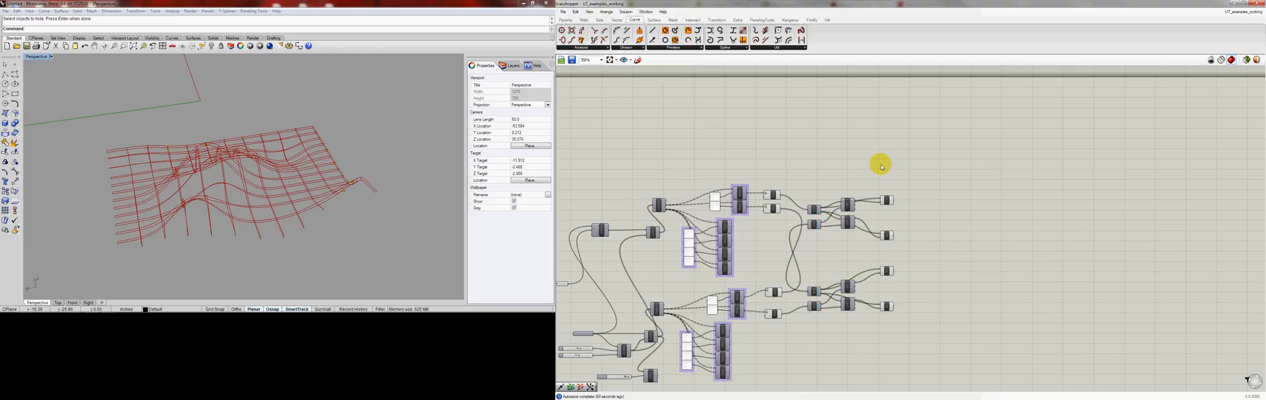
# Step: Select the final curve and line components and review the green rib system in Rhino
pyautogui.moveTo(881, 164); pyautogui.dragTo(786, 359)
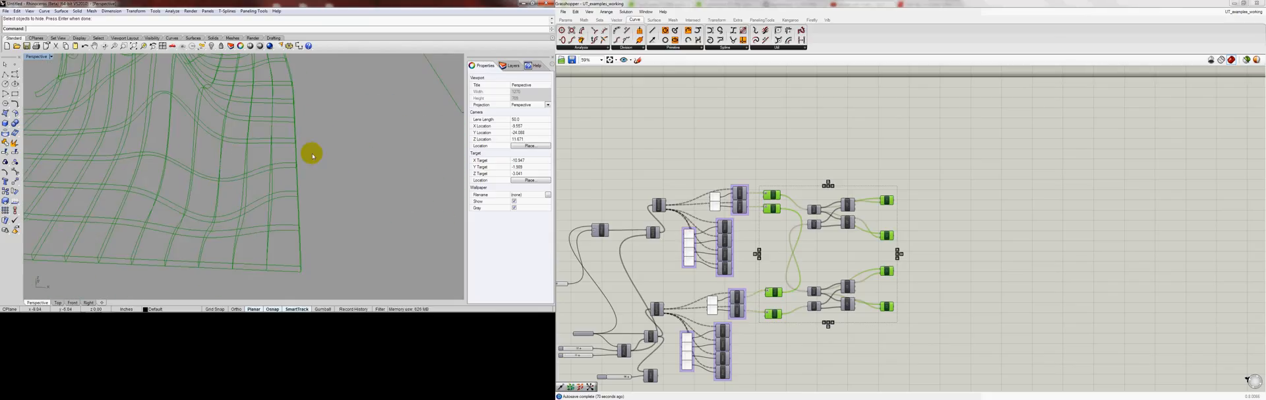
pyautogui.moveTo(311, 153); pyautogui.dragTo(225, 136)
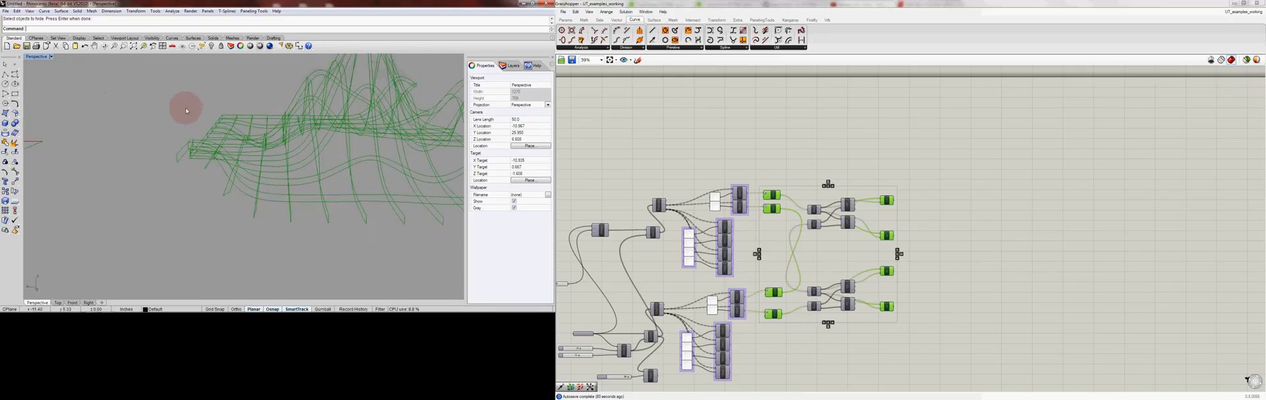
pyautogui.moveTo(186, 109); pyautogui.dragTo(201, 131)
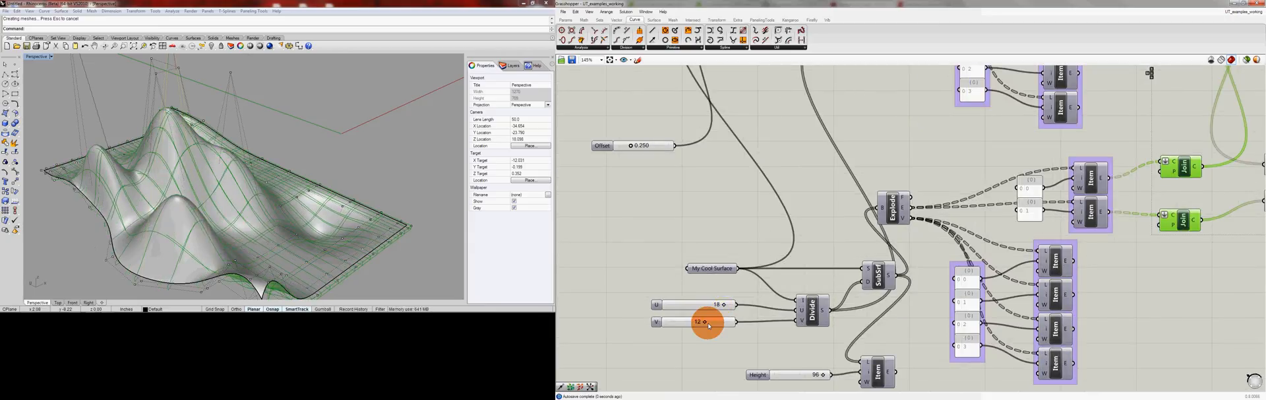
# Step: Raise the second rib count slider from 12 to 14 and inspect the denser regenerated grid
pyautogui.moveTo(696, 321); pyautogui.dragTo(711, 322)
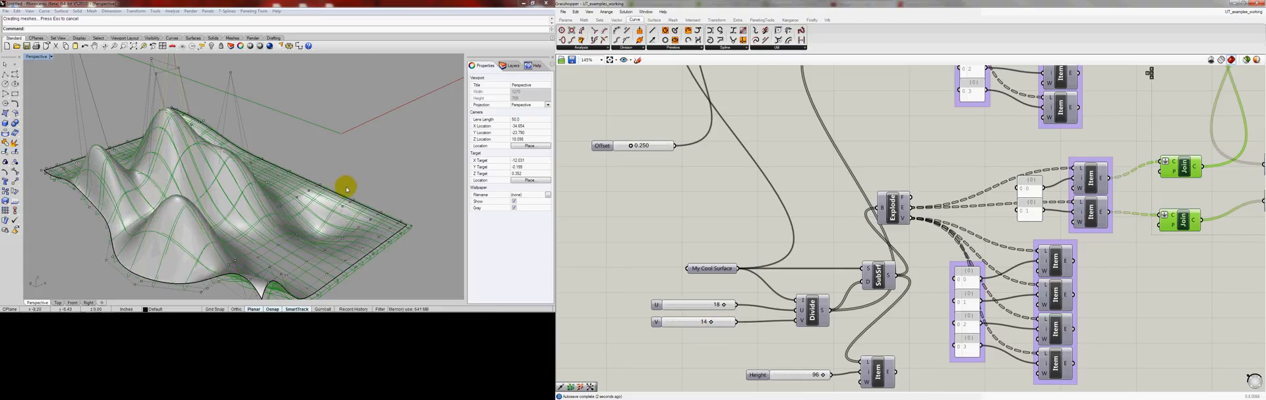
pyautogui.moveTo(347, 190); pyautogui.dragTo(225, 202)
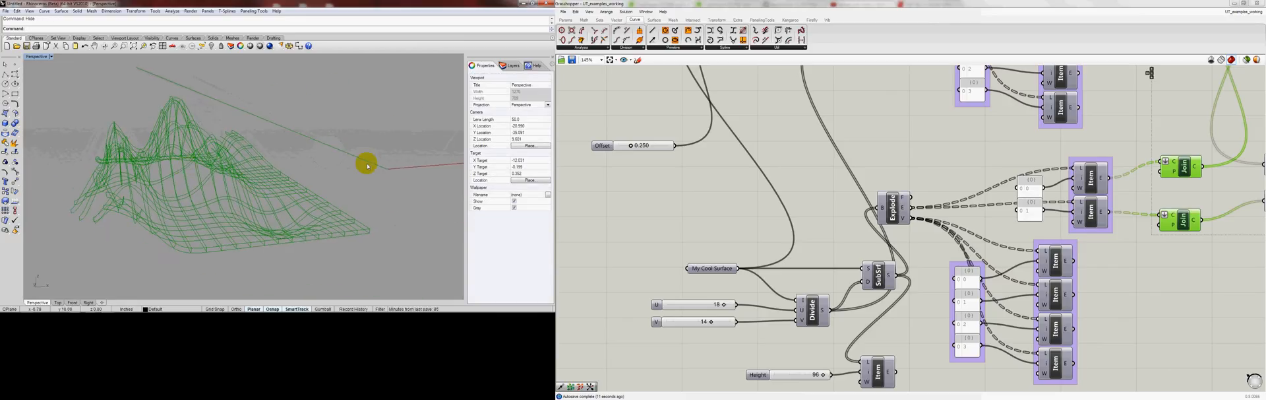
pyautogui.moveTo(368, 165); pyautogui.dragTo(136, 254)
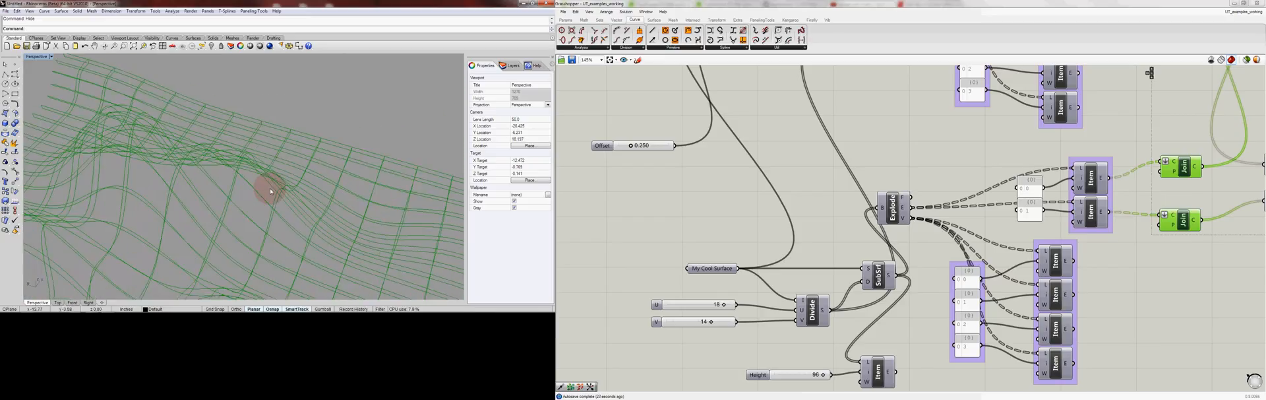
pyautogui.moveTo(274, 190); pyautogui.dragTo(194, 175)
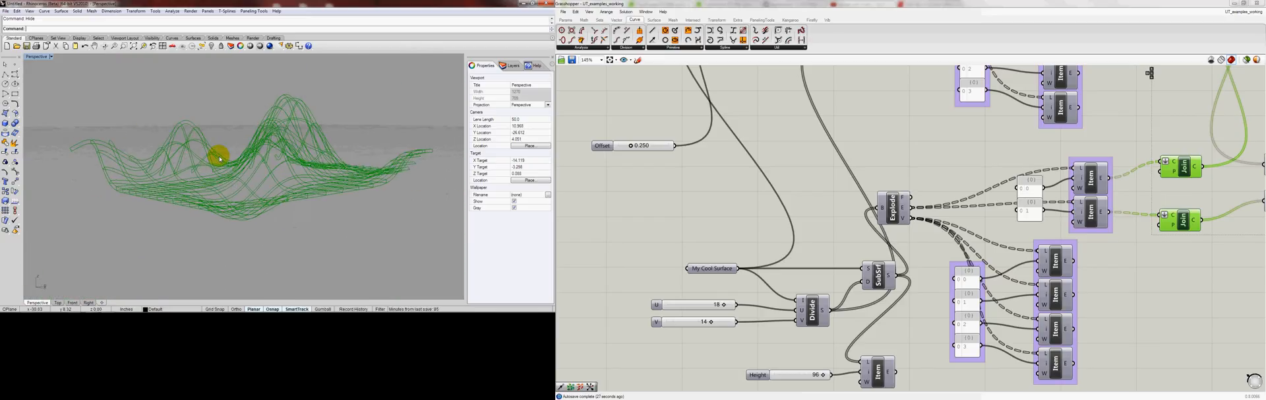
pyautogui.moveTo(242, 161); pyautogui.dragTo(290, 170)
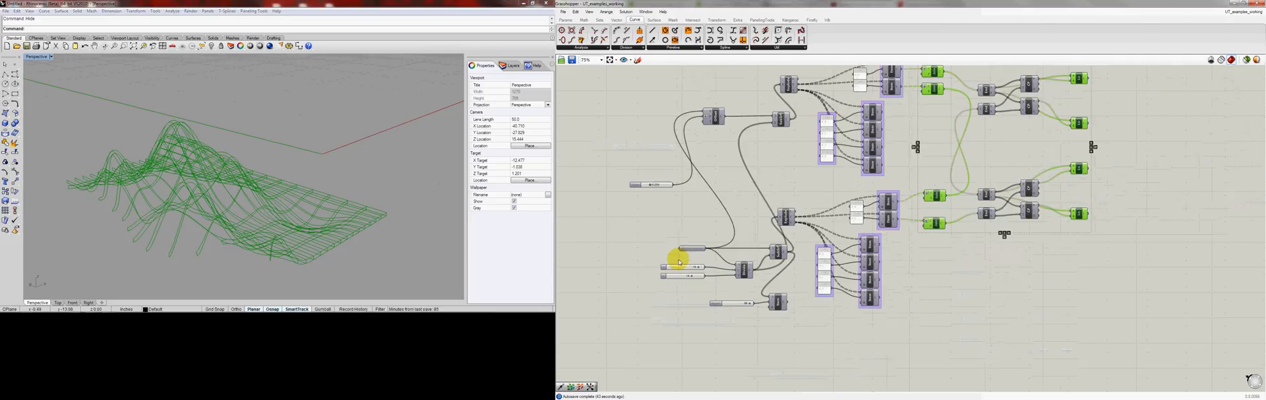
pyautogui.scroll(-3)
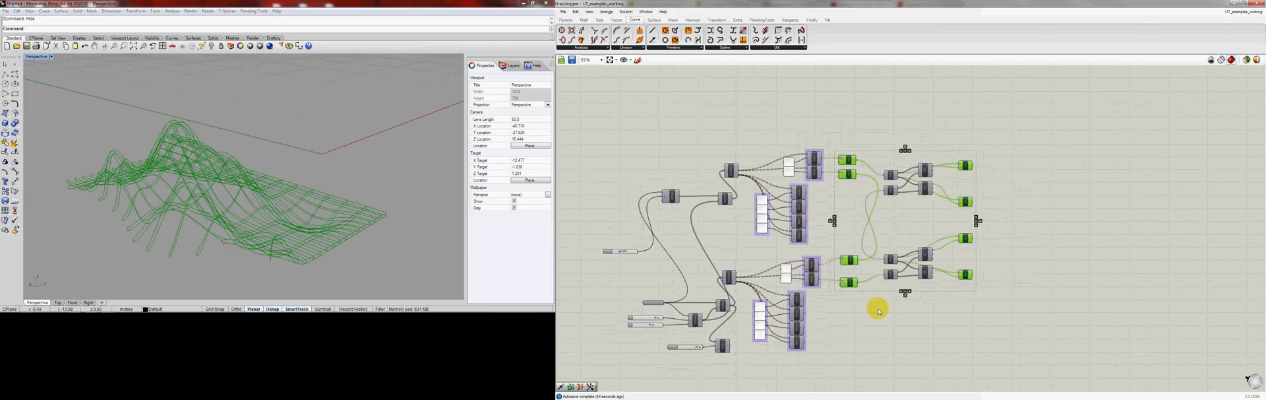